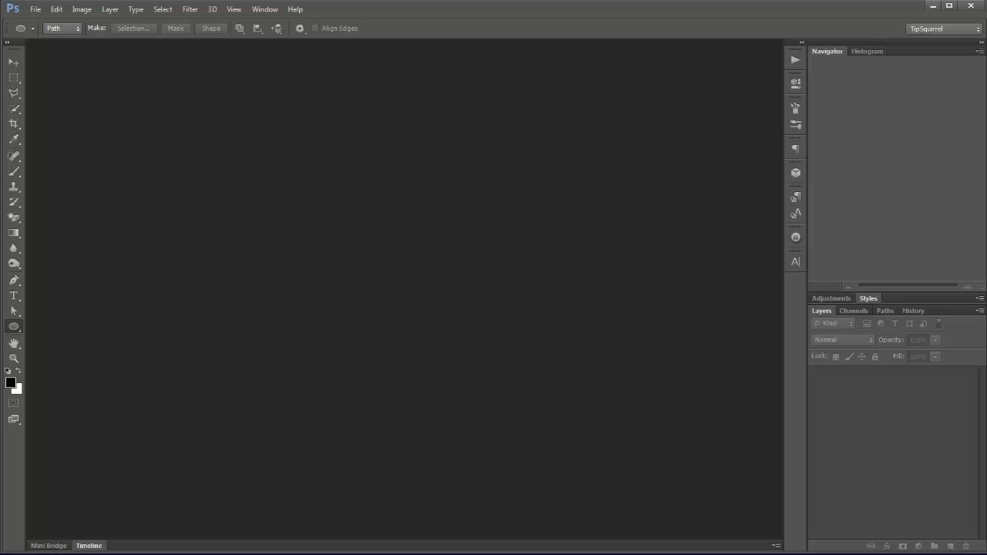
Start a new document and name it Round Logo
left_click(34, 9)
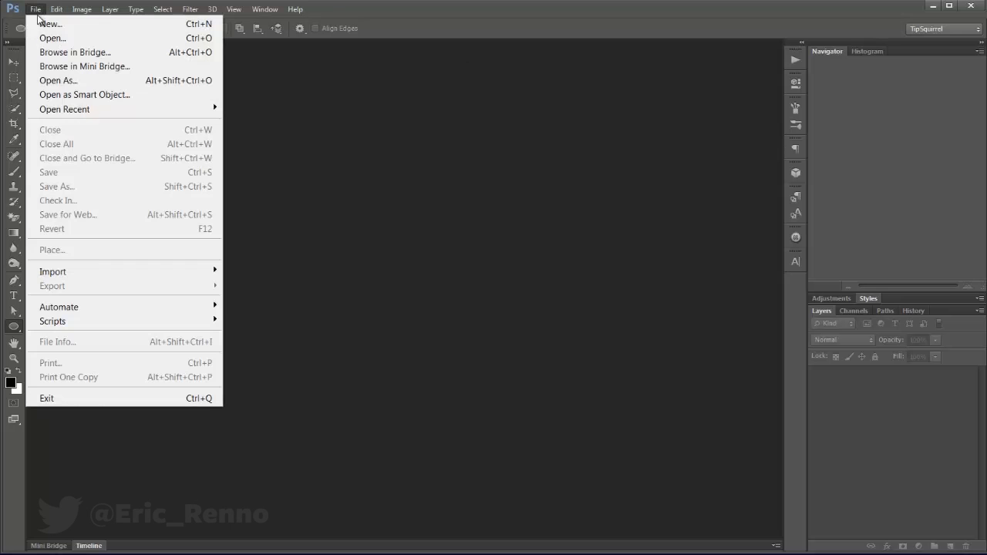
left_click(49, 25)
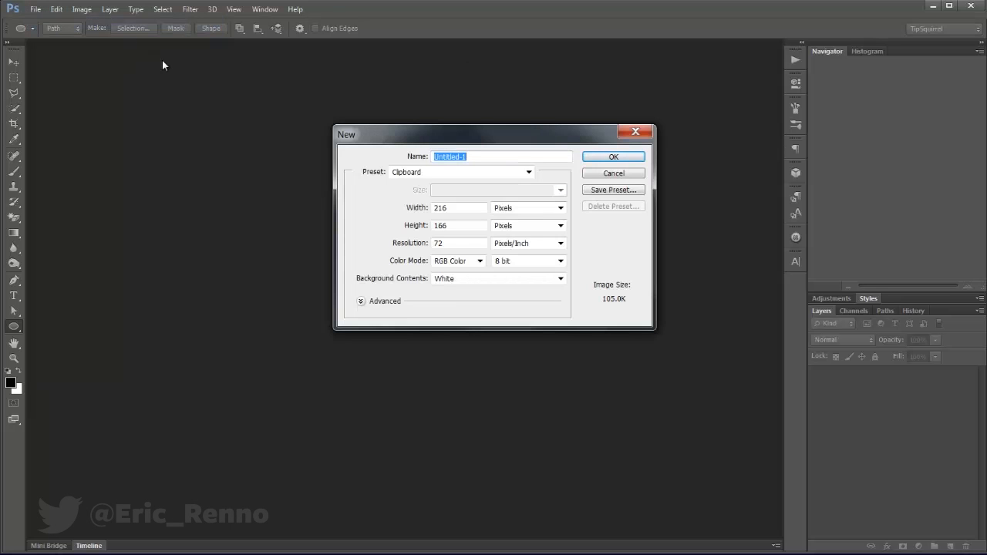
type("Round Logo")
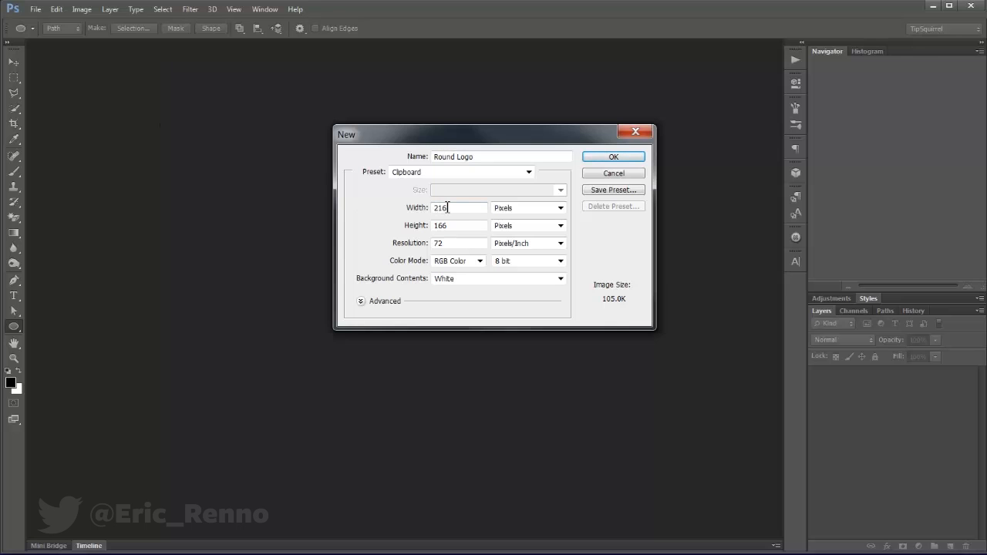
Set width and height to 800 px at 300 ppi and create the document
triple_click(459, 206)
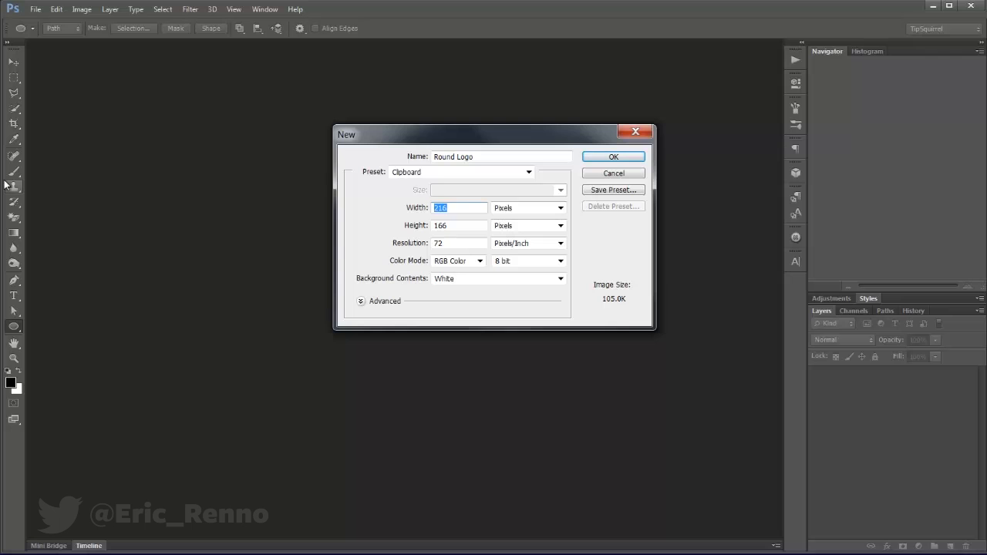
type("800")
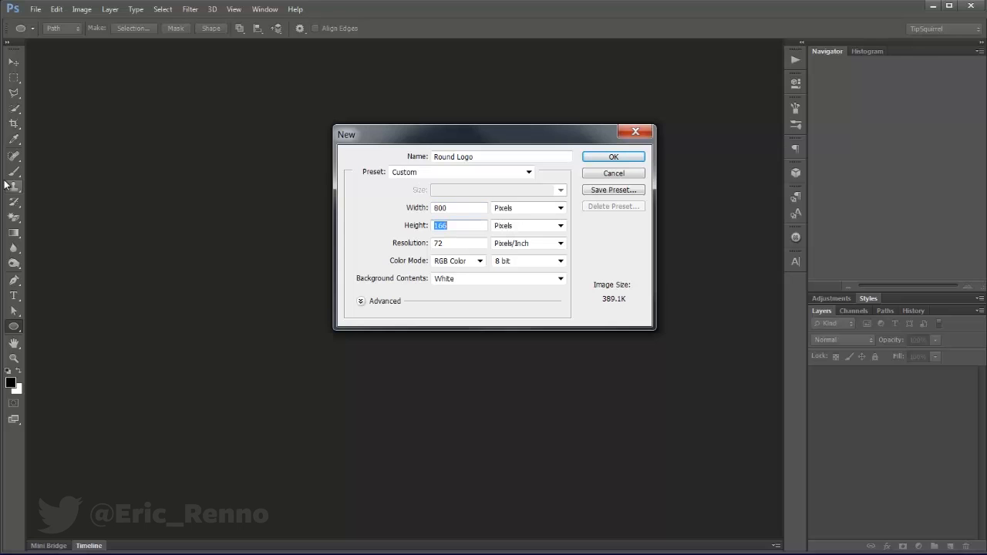
type("800")
left_click(458, 243)
type("300")
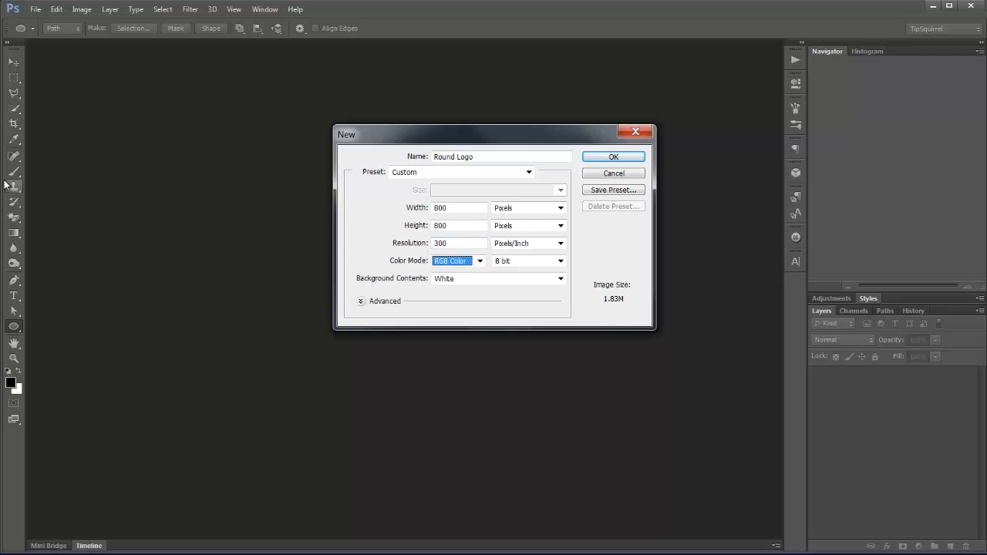
mouse_move(509, 168)
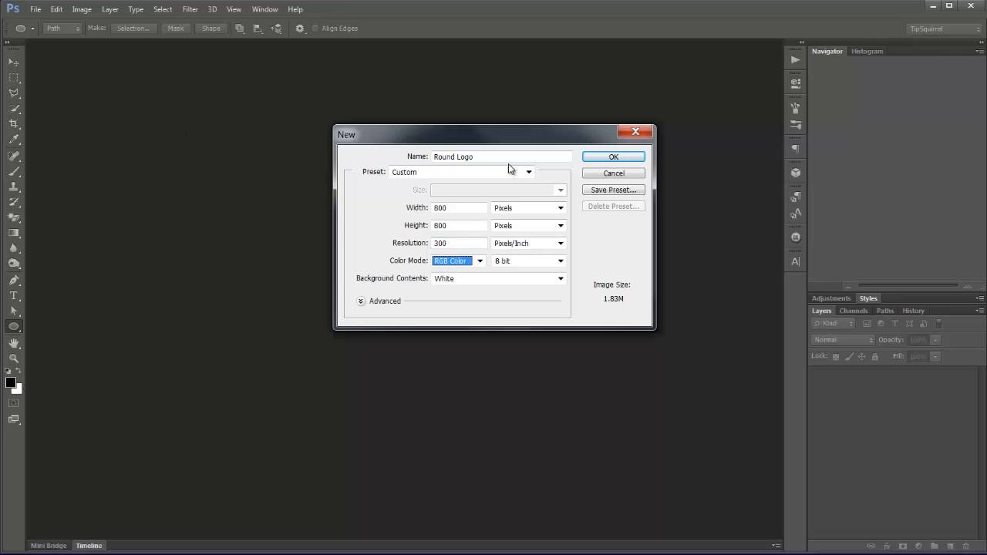
left_click(613, 157)
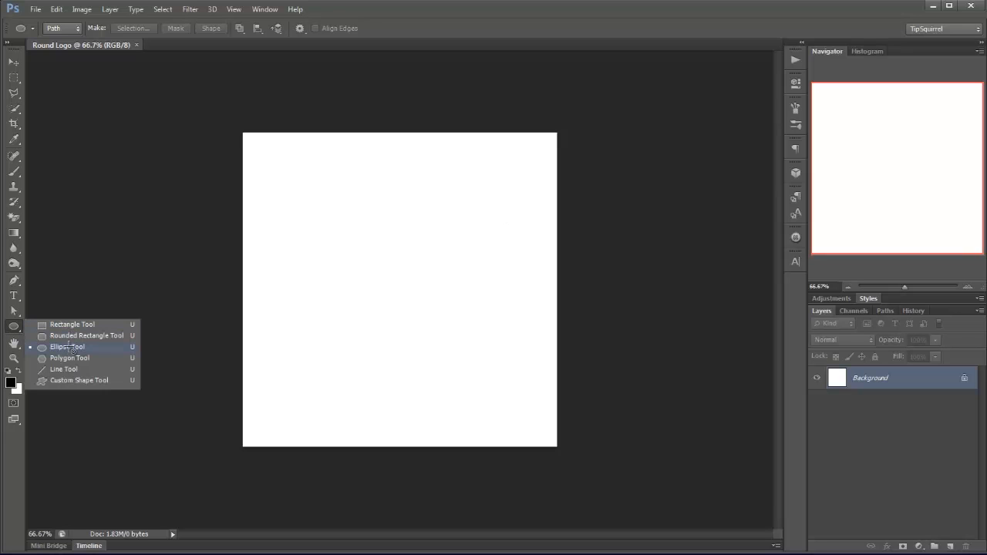
Switch to the Ellipse tool to specify a 750 × 750 px circle from centre
left_click(68, 345)
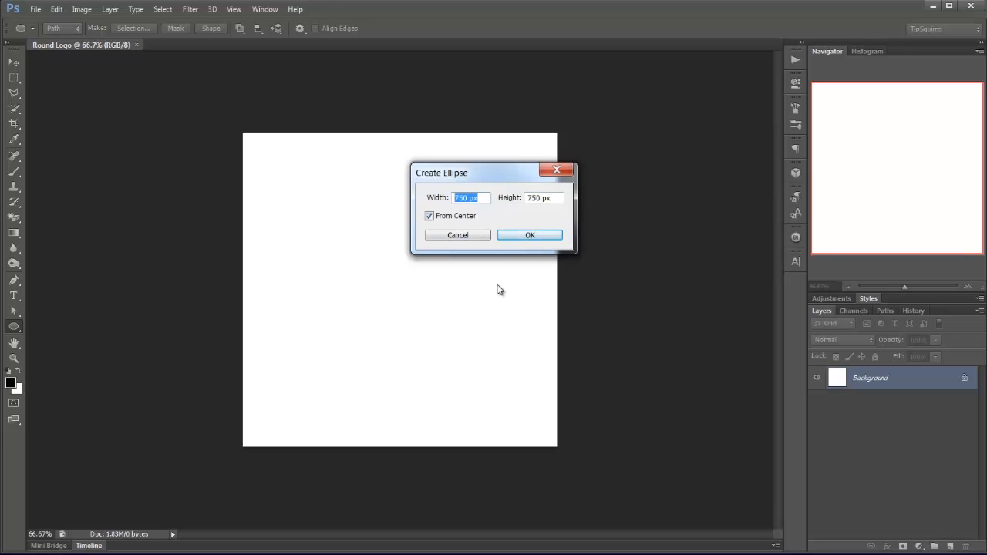
mouse_move(413, 225)
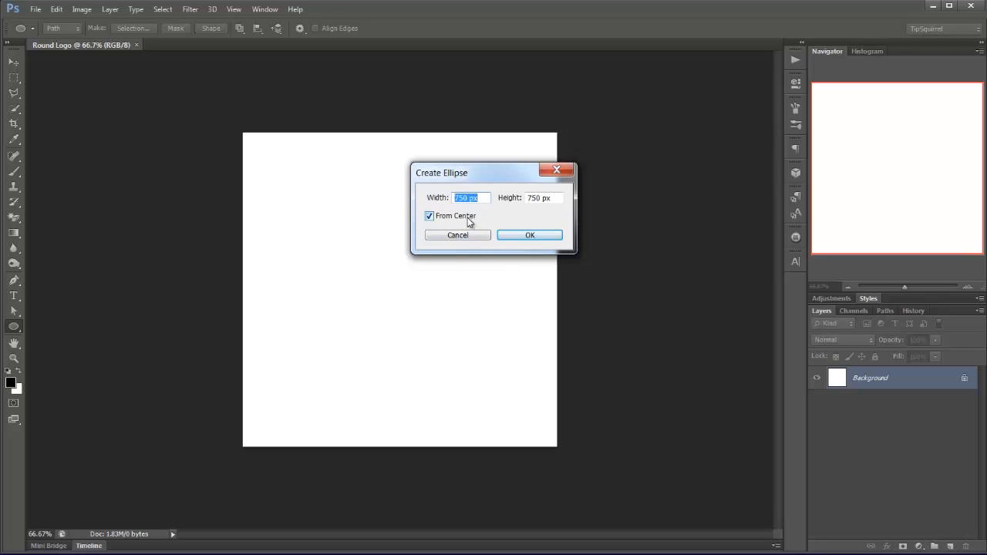
mouse_move(463, 288)
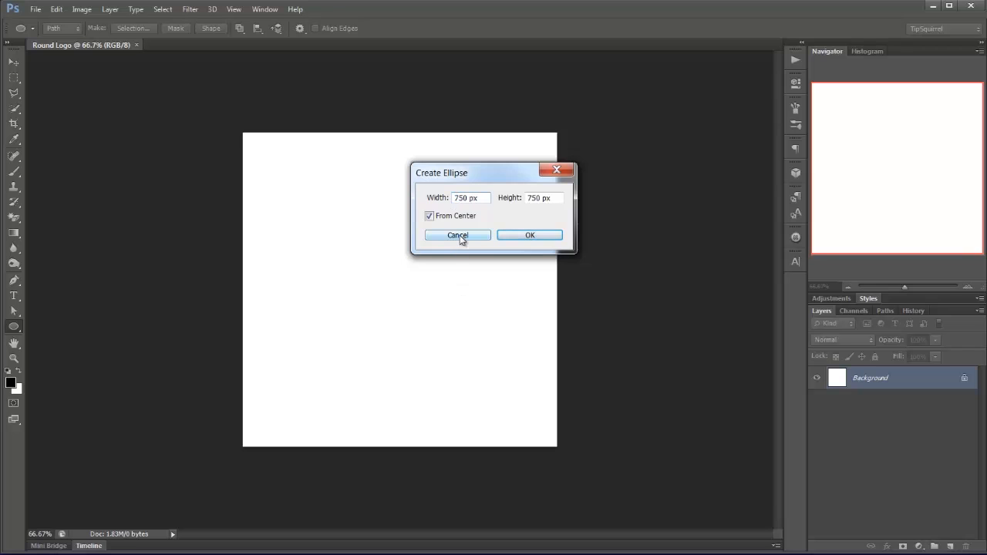
Add a vertical guide at 50% of the canvas
left_click(235, 9)
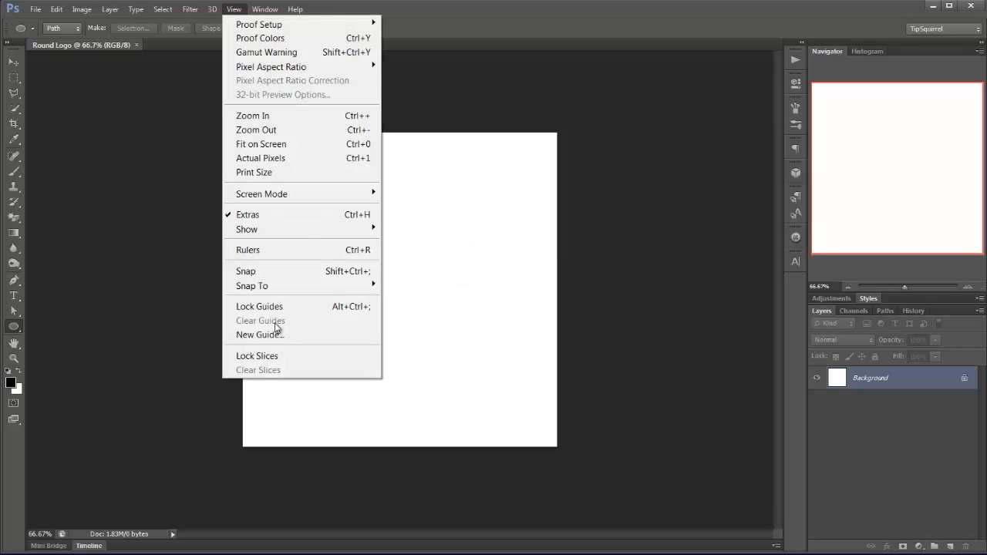
left_click(259, 333)
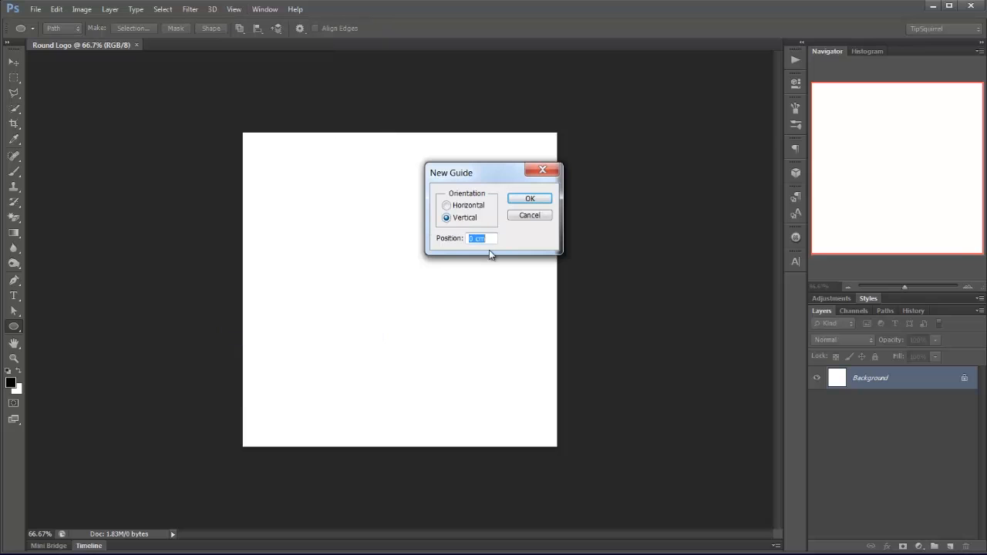
type("50")
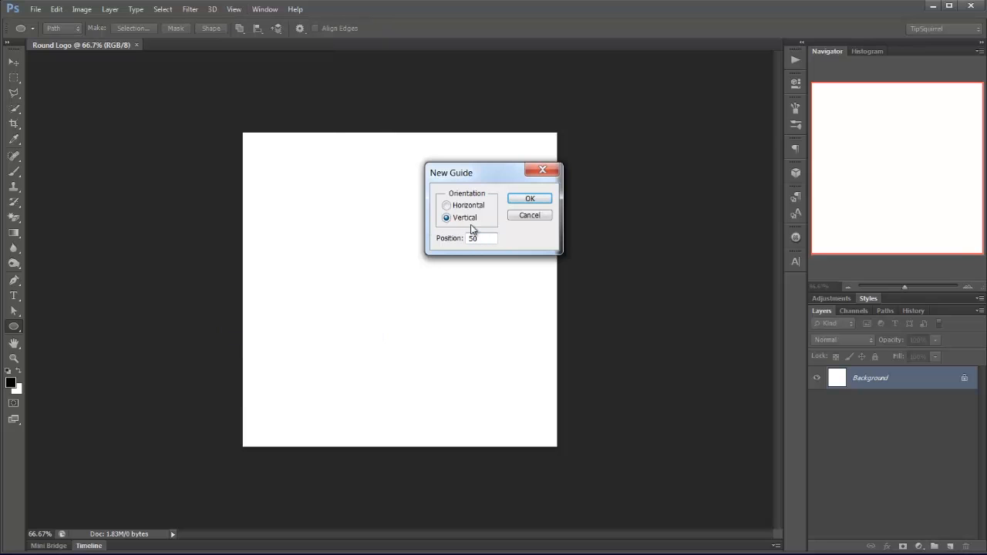
left_click(530, 197)
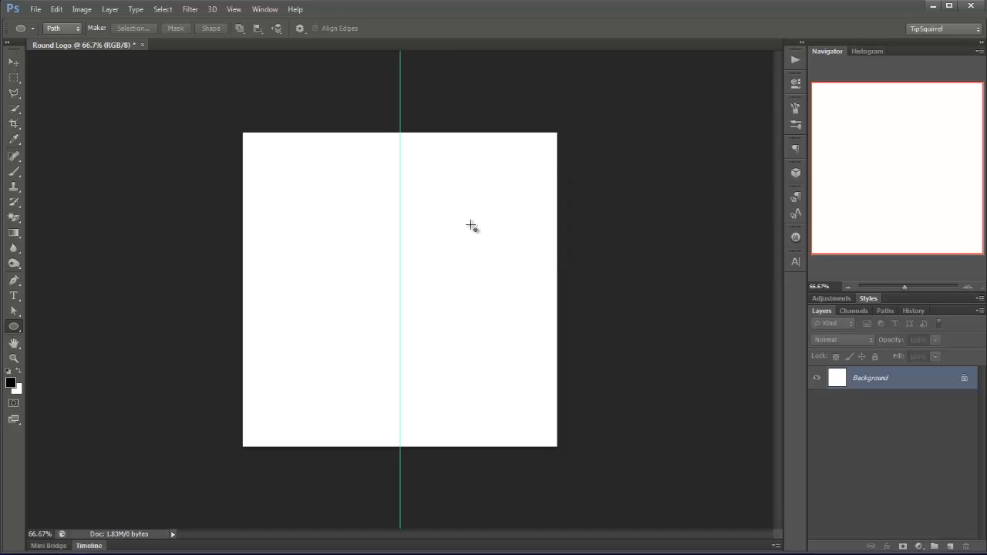
Add a horizontal guide at 50% of the canvas
left_click(235, 9)
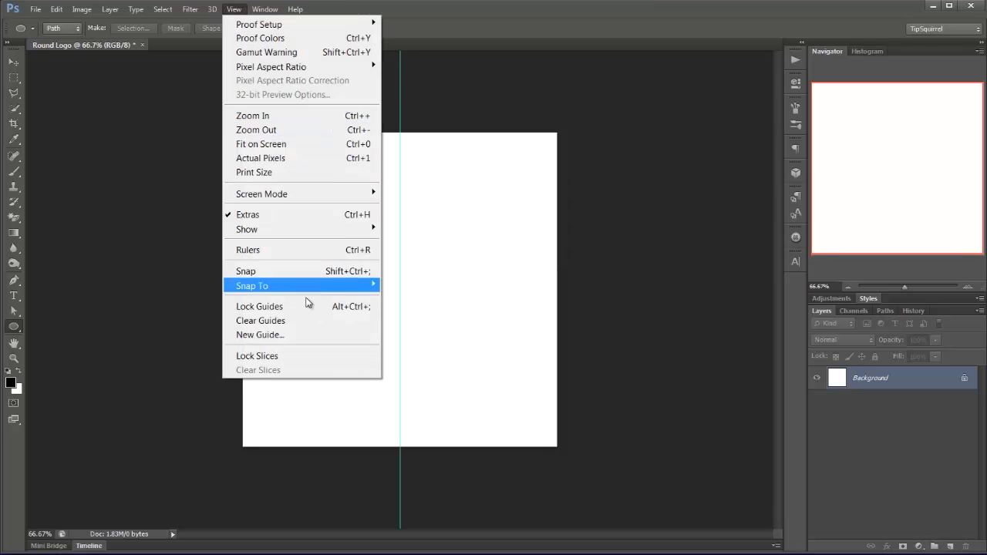
left_click(259, 335)
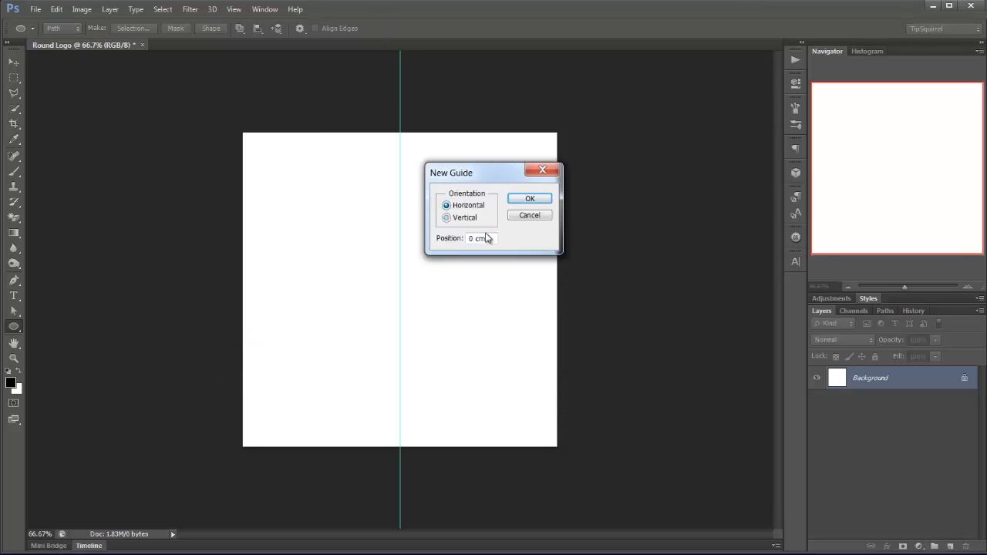
type("50")
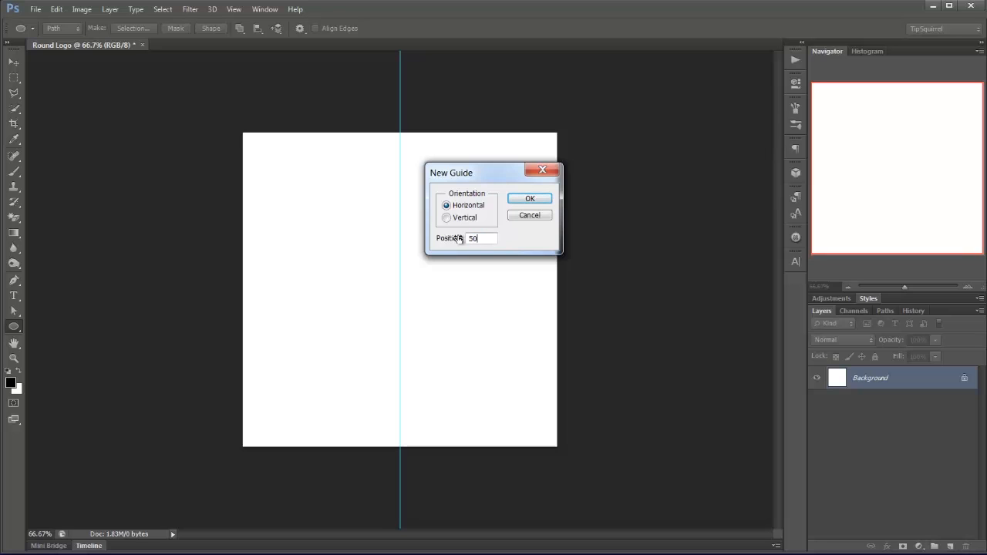
left_click(530, 197)
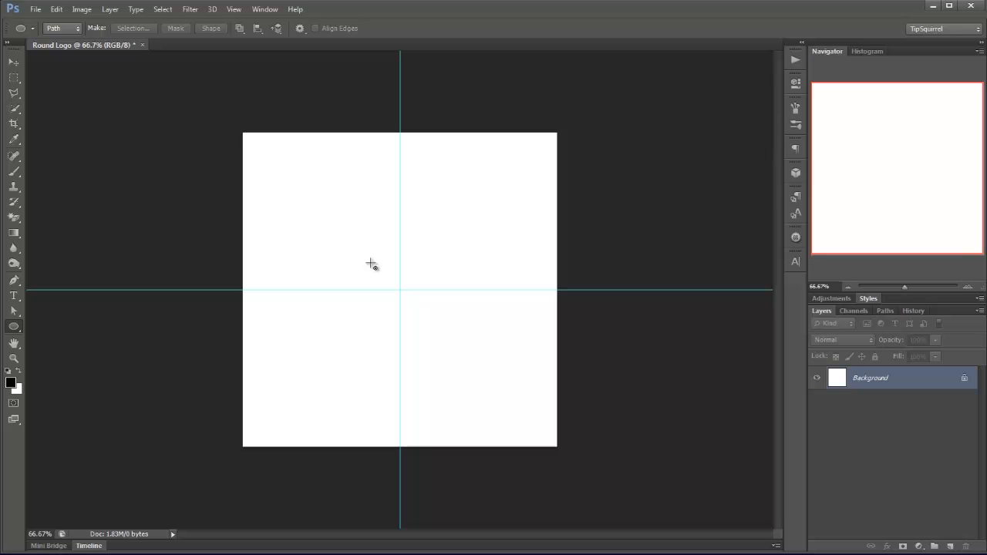
mouse_move(421, 304)
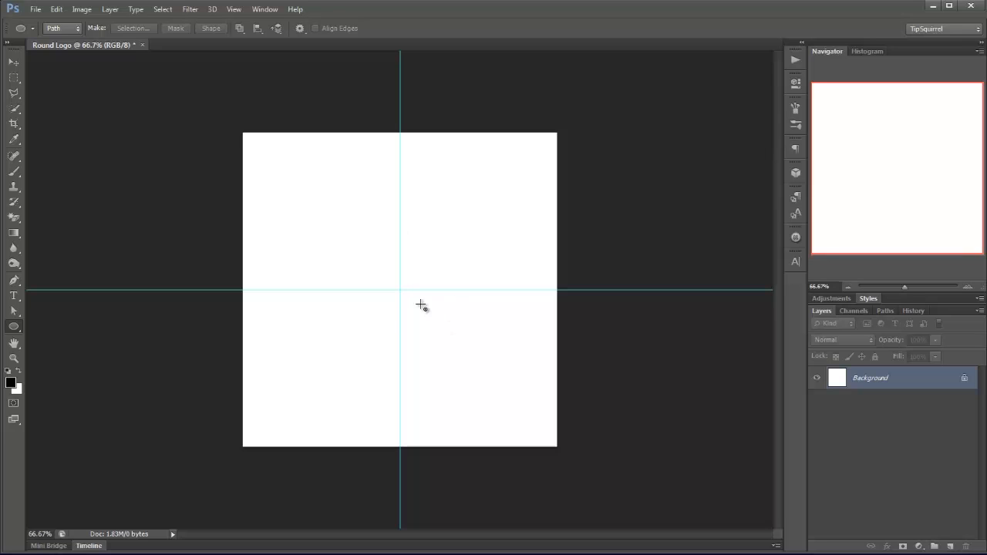
mouse_move(401, 290)
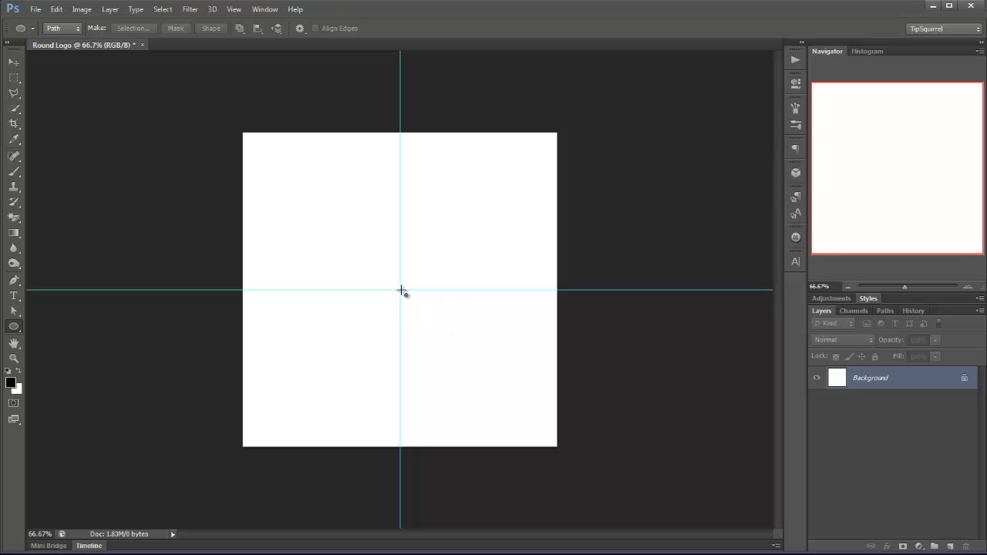
mouse_move(382, 299)
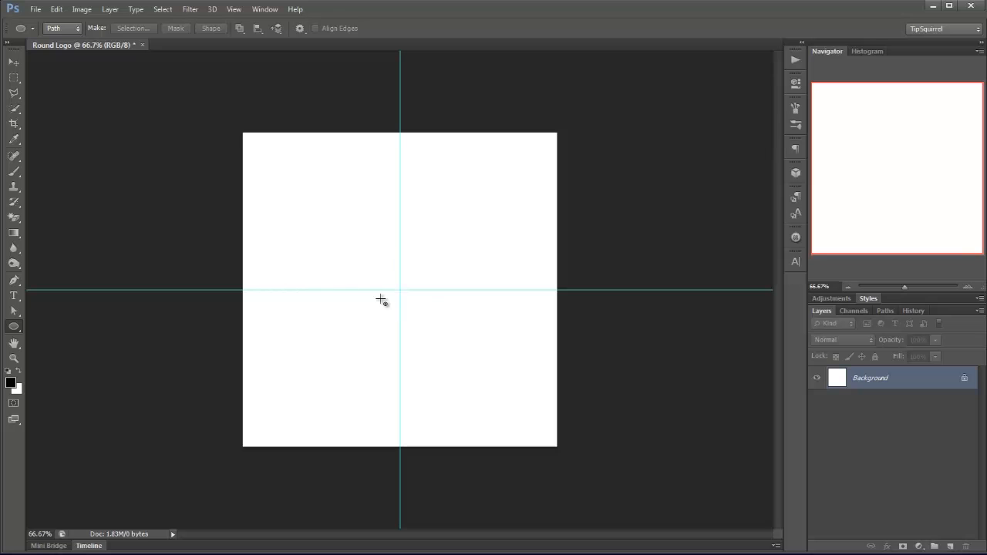
mouse_move(266, 10)
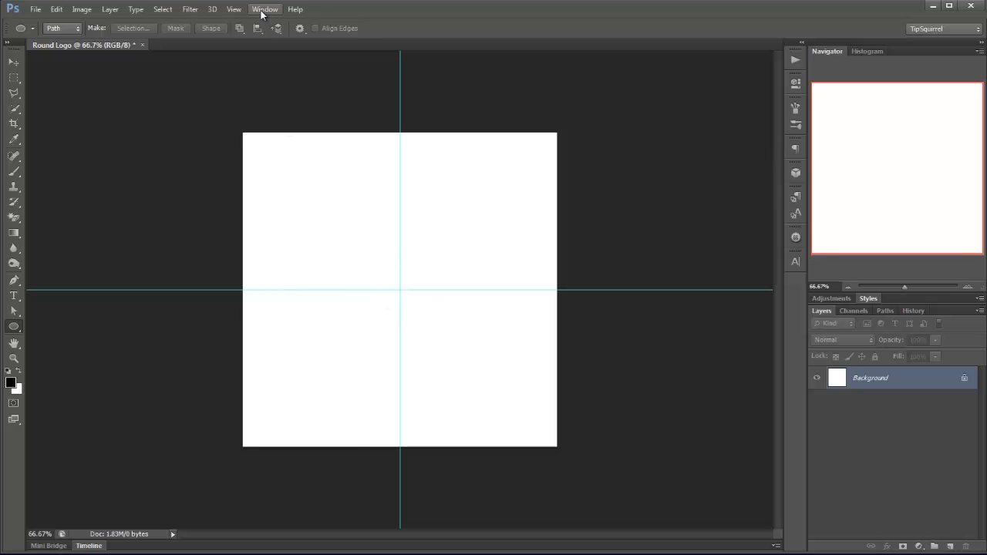
Open a second window of Round Logo and tile both views vertically
left_click(265, 9)
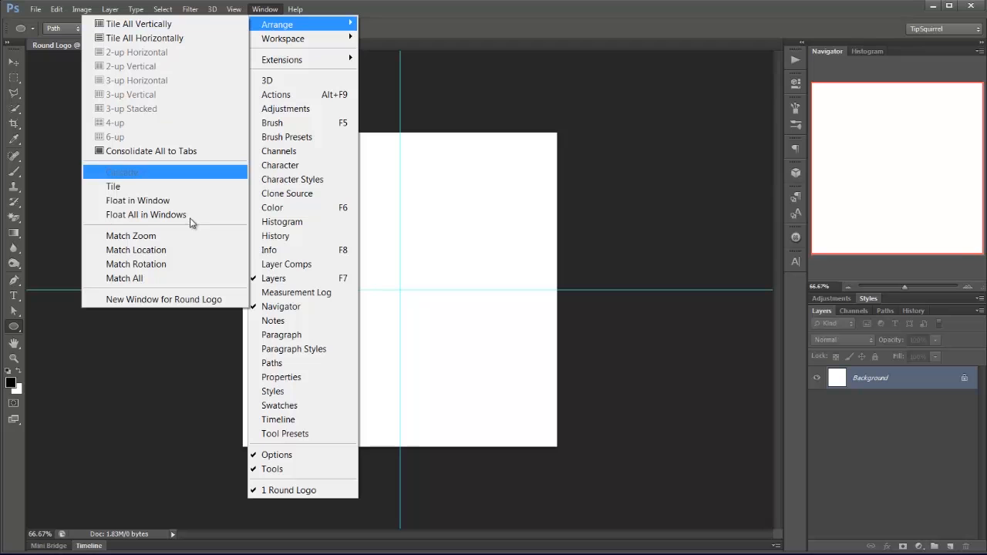
mouse_move(182, 300)
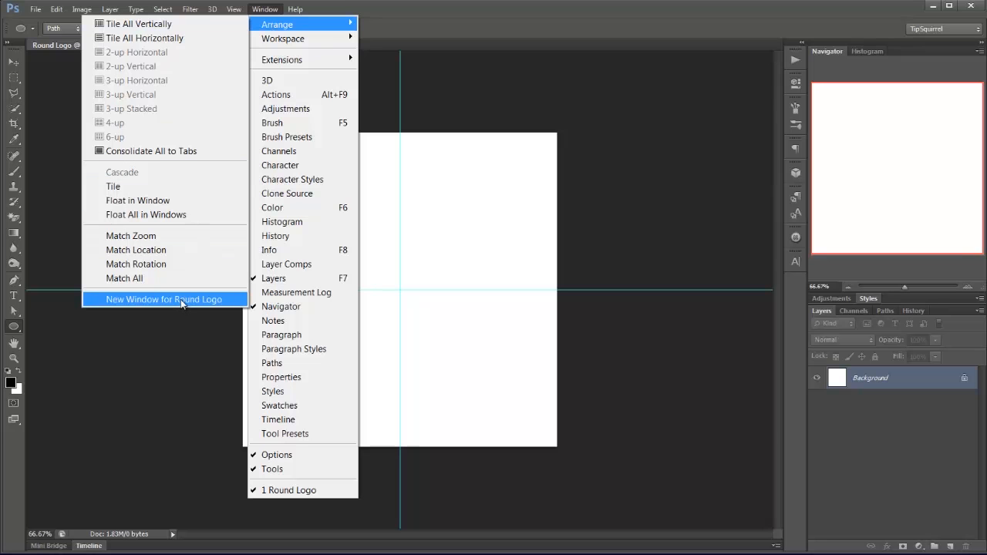
left_click(164, 299)
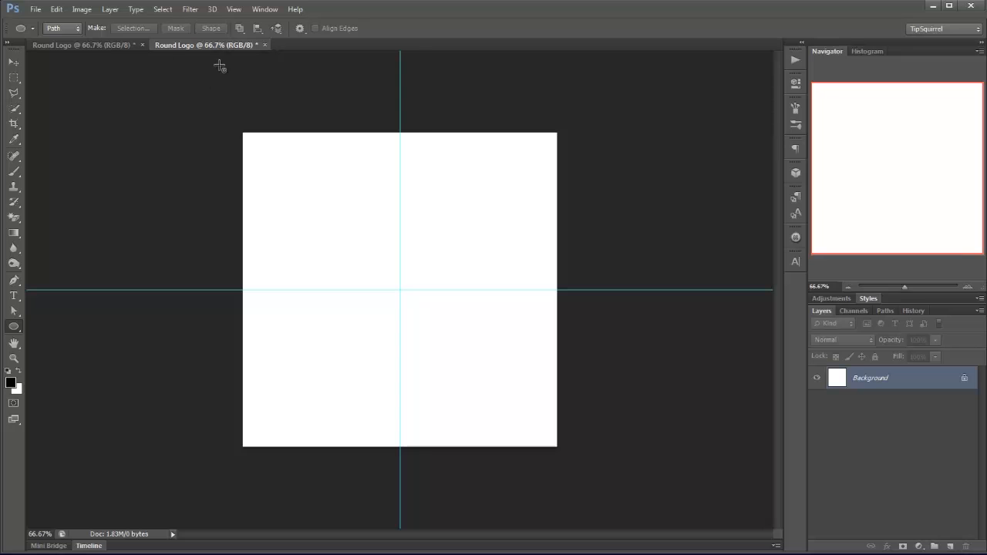
left_click(265, 9)
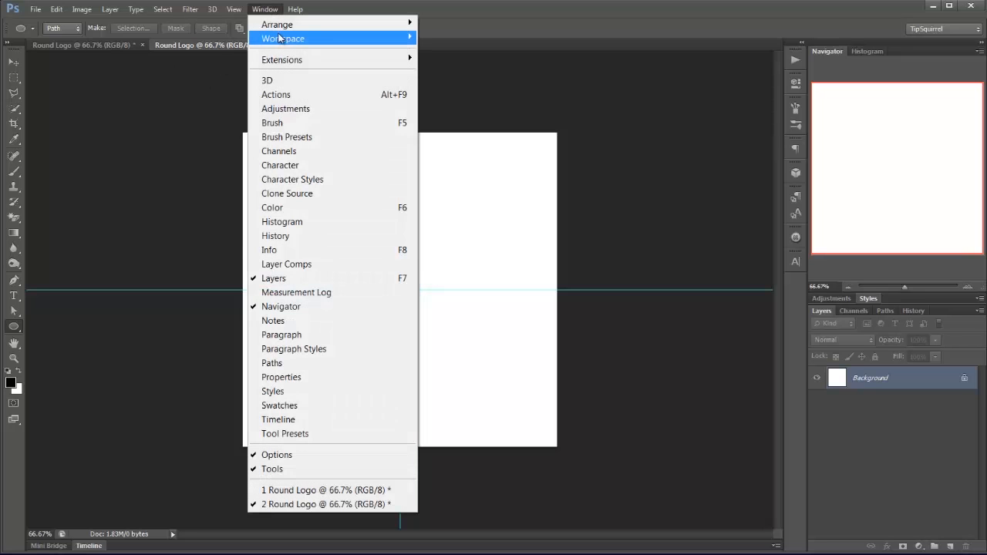
mouse_move(278, 25)
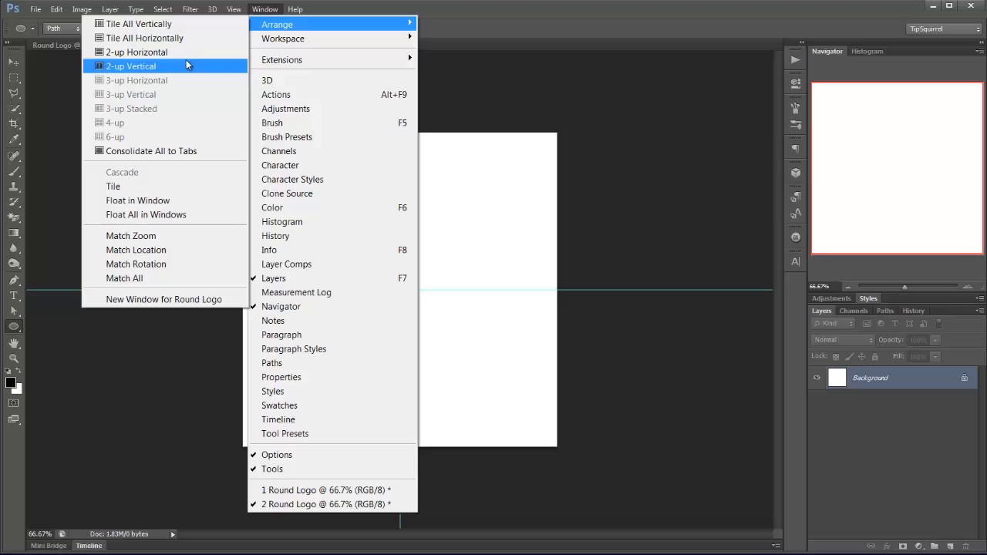
left_click(132, 64)
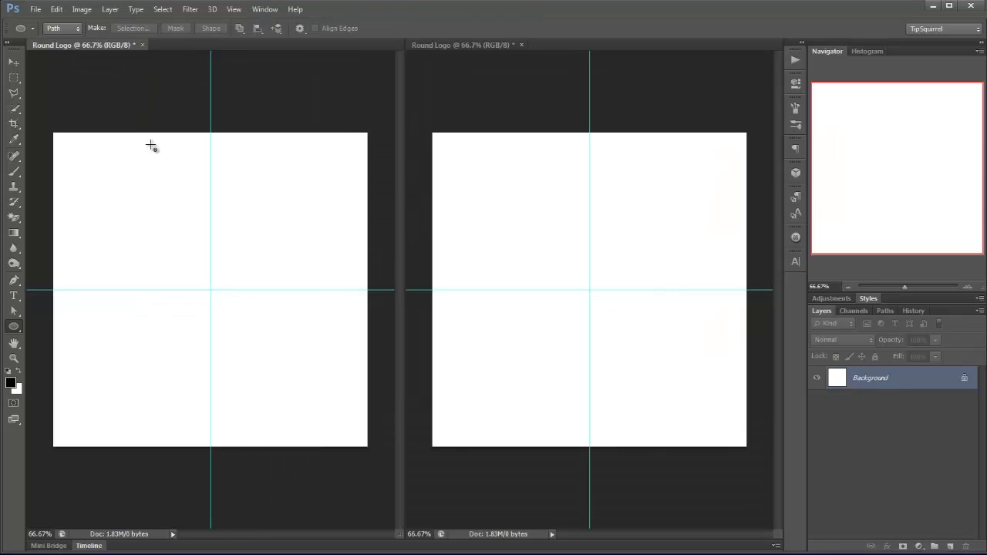
mouse_move(208, 198)
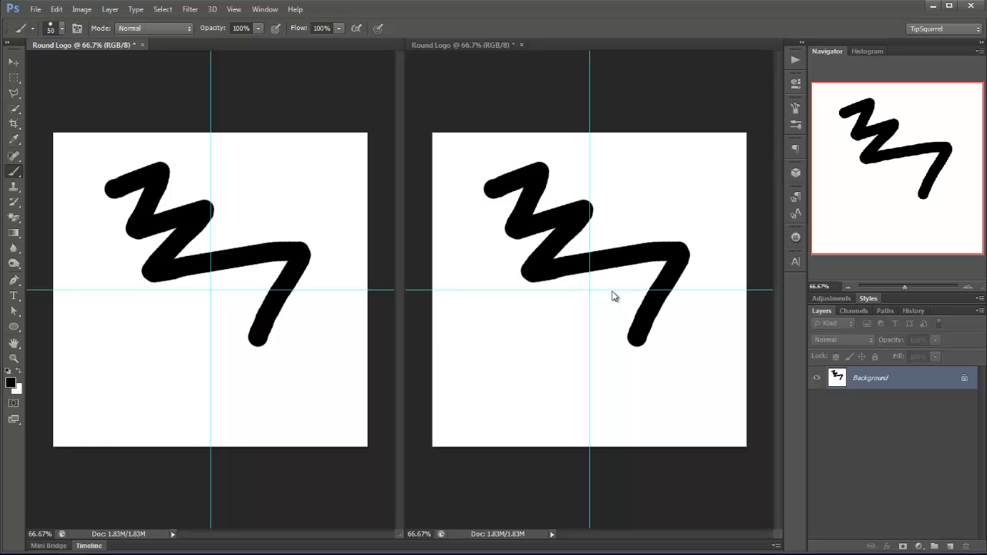
mouse_move(444, 330)
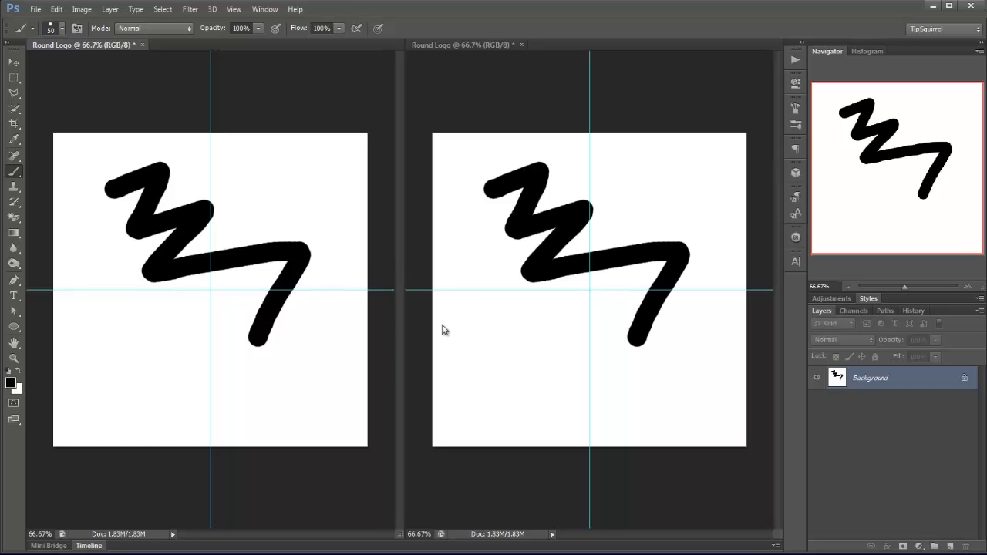
mouse_move(447, 314)
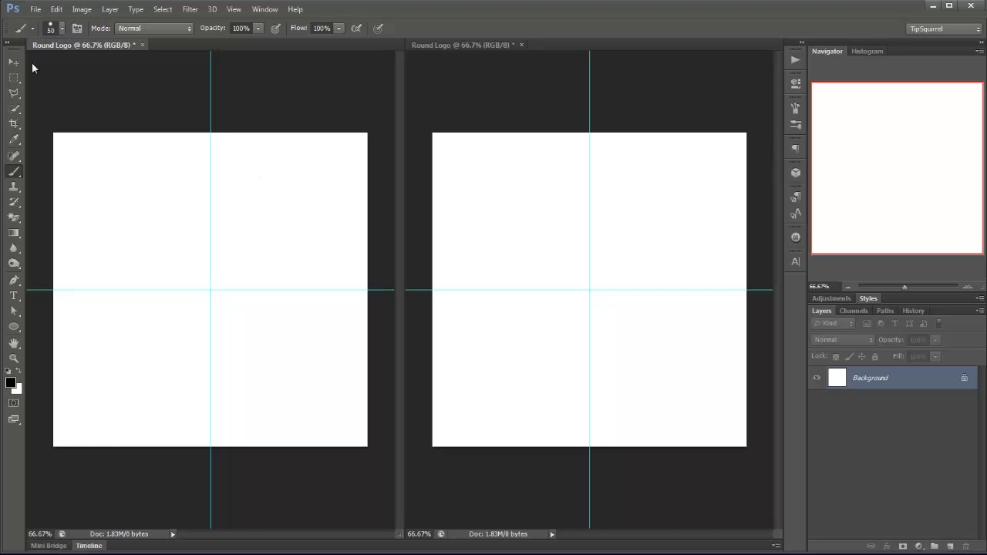
Narrow the second view to a strip and zoom it into the canvas centre
left_click(13, 61)
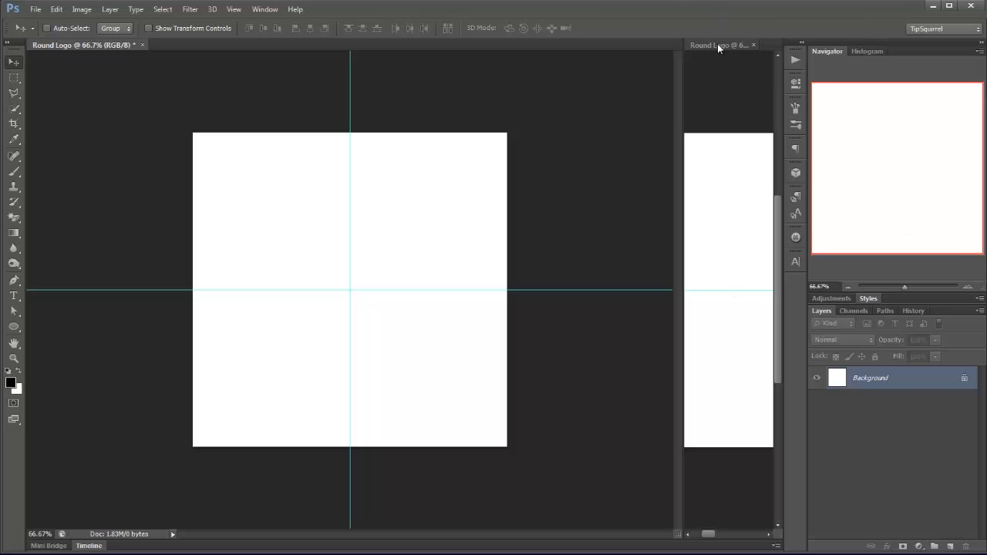
left_click_drag(894, 167, 838, 166)
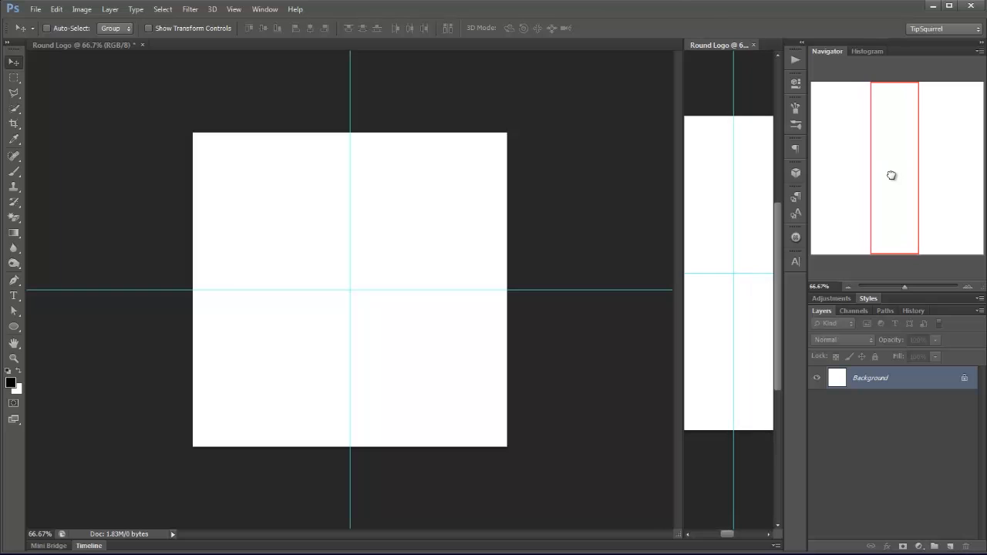
left_click_drag(904, 287, 913, 286)
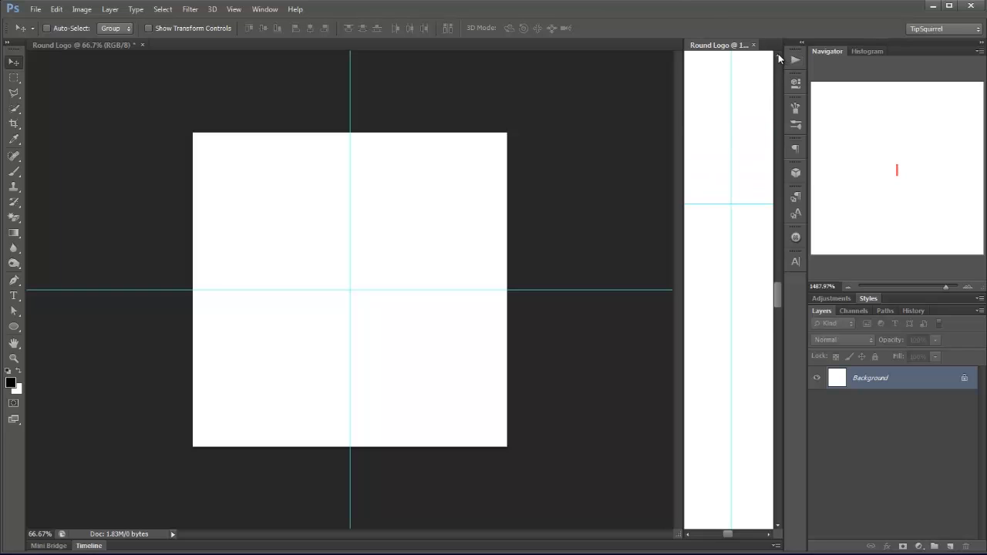
Draw an 800 × 800 px shape-layer circle from the canvas centre
left_click(12, 326)
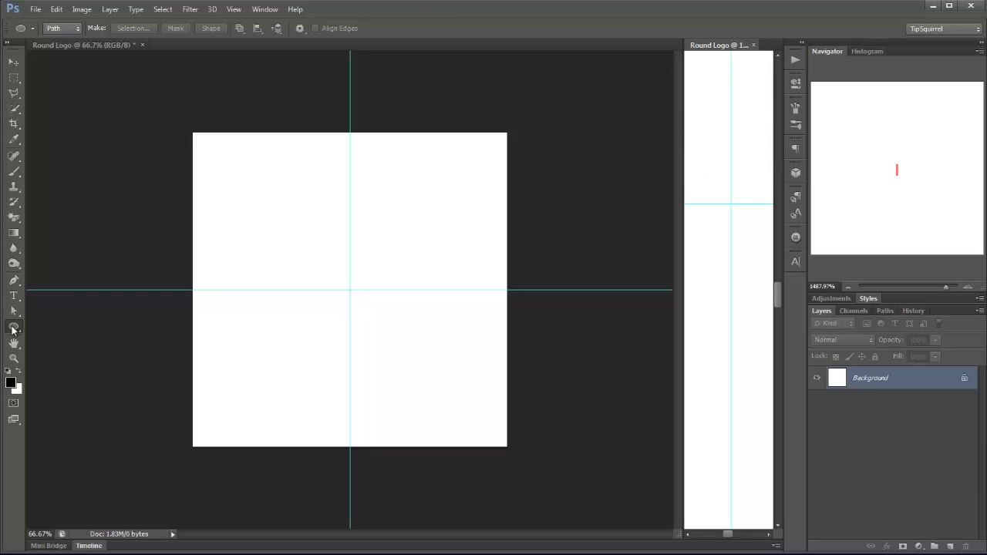
mouse_move(60, 77)
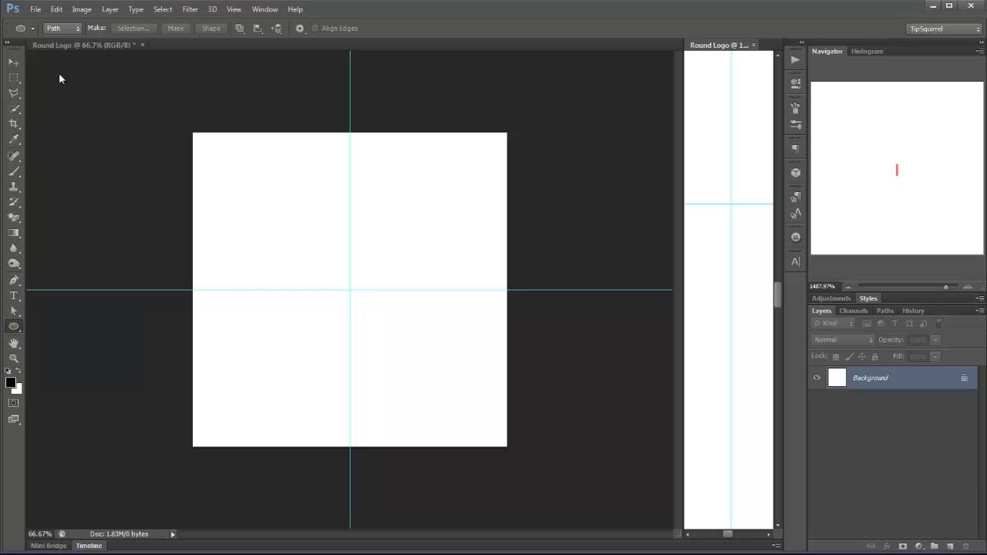
left_click(62, 27)
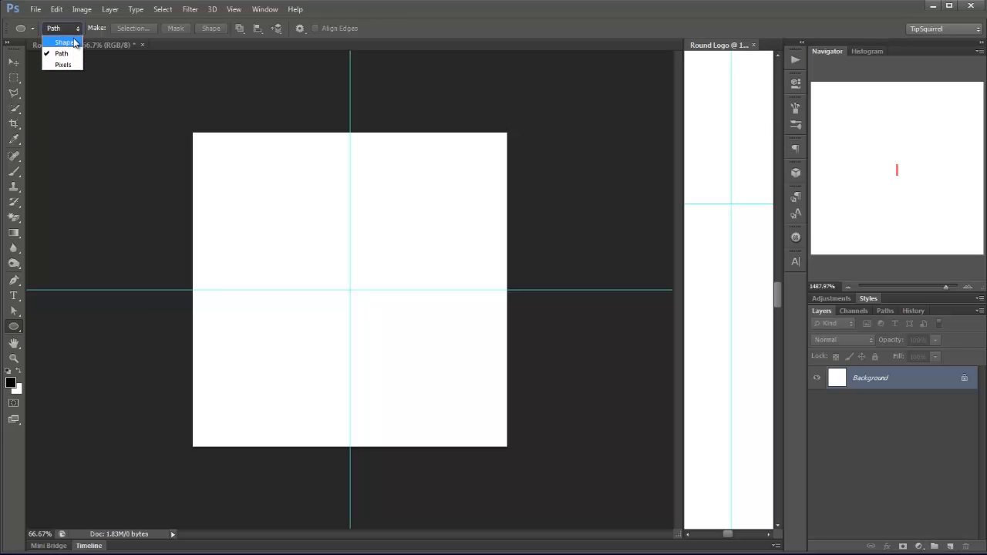
left_click(64, 41)
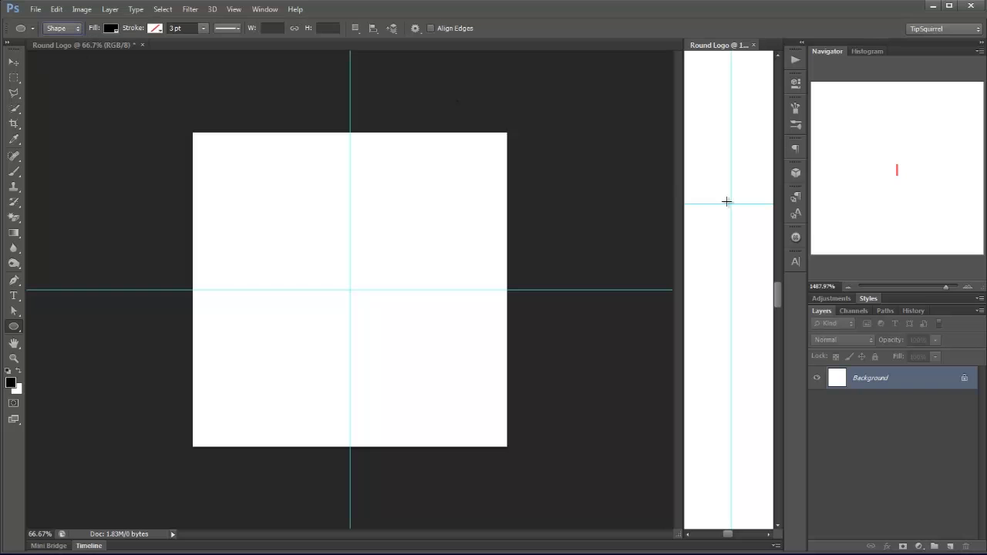
mouse_move(729, 204)
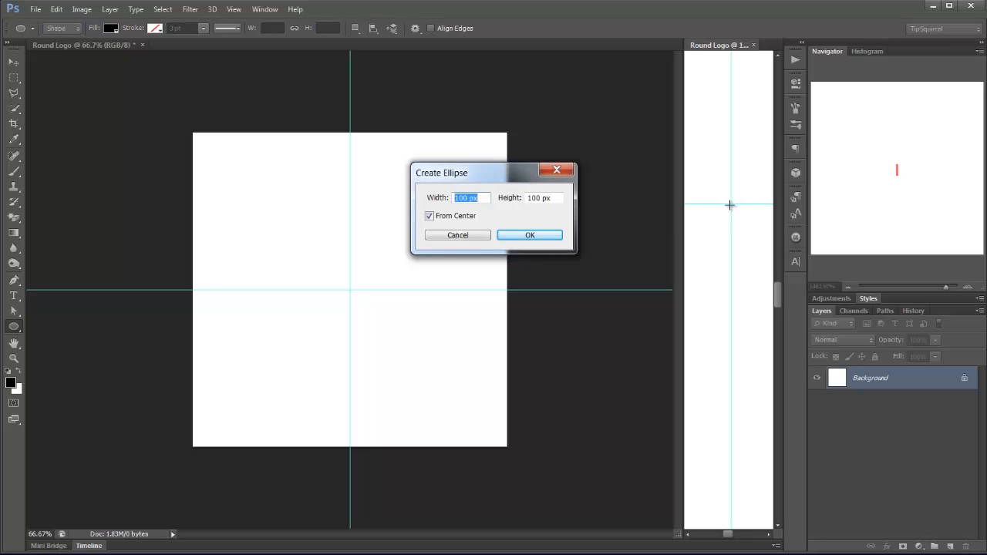
mouse_move(718, 191)
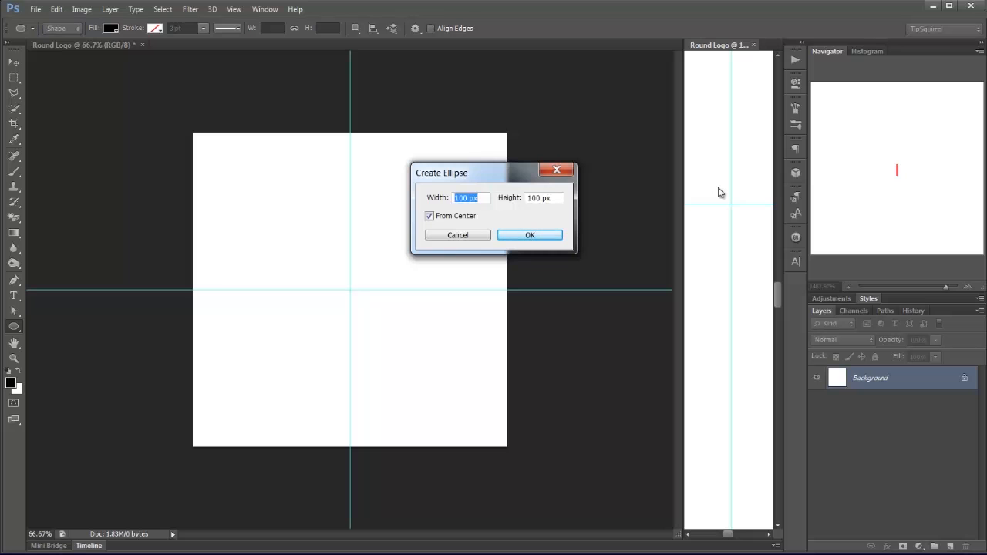
type("800")
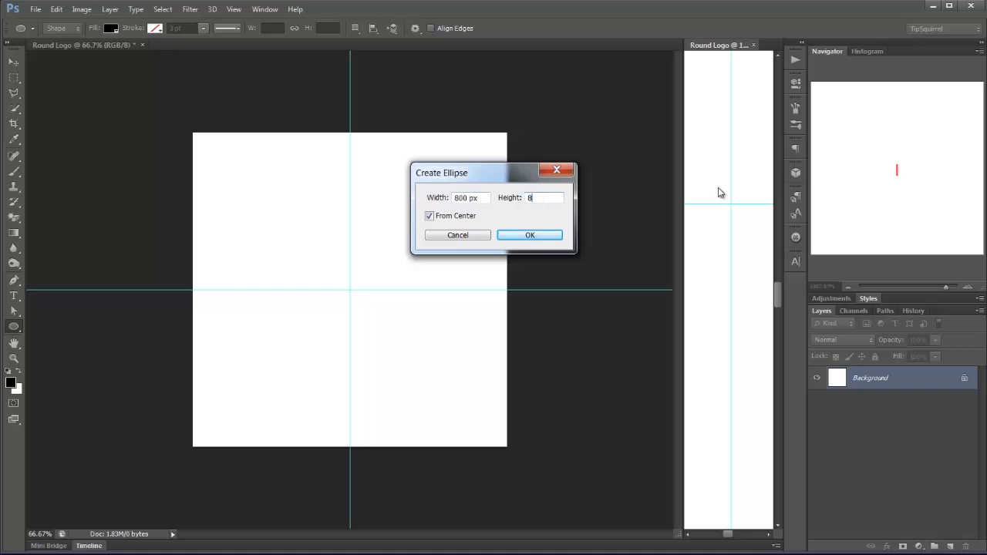
type("00")
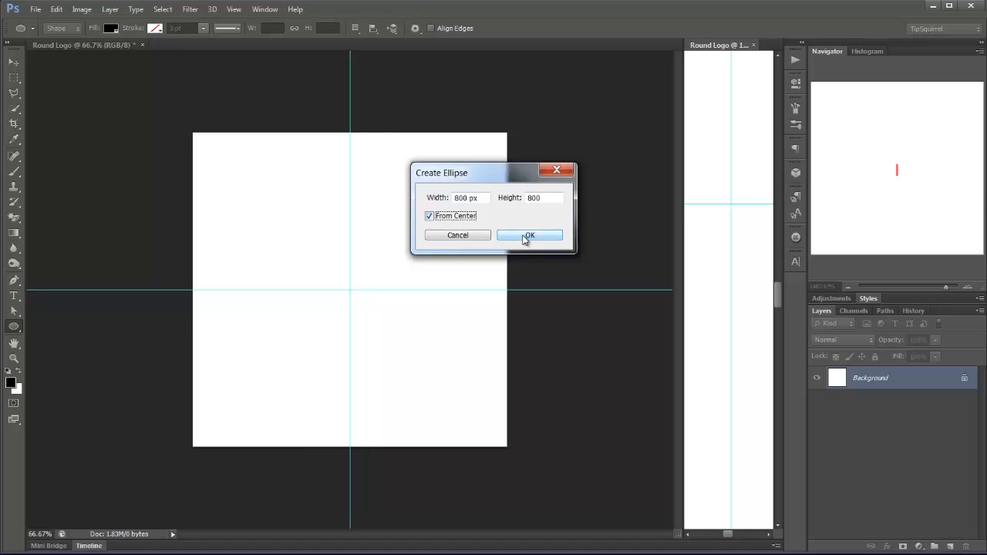
left_click(529, 234)
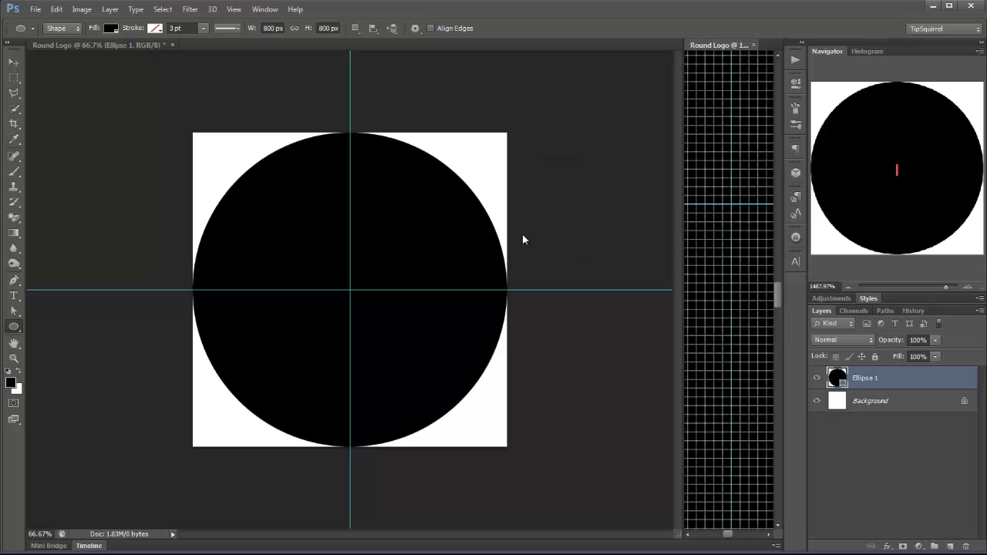
mouse_move(301, 267)
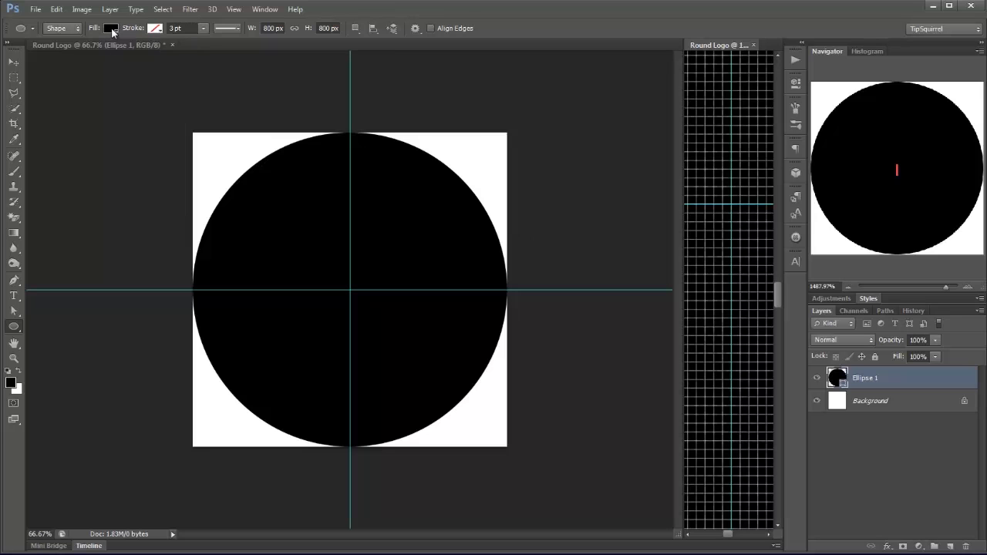
Fill the 800 px circle dark green
left_click(111, 28)
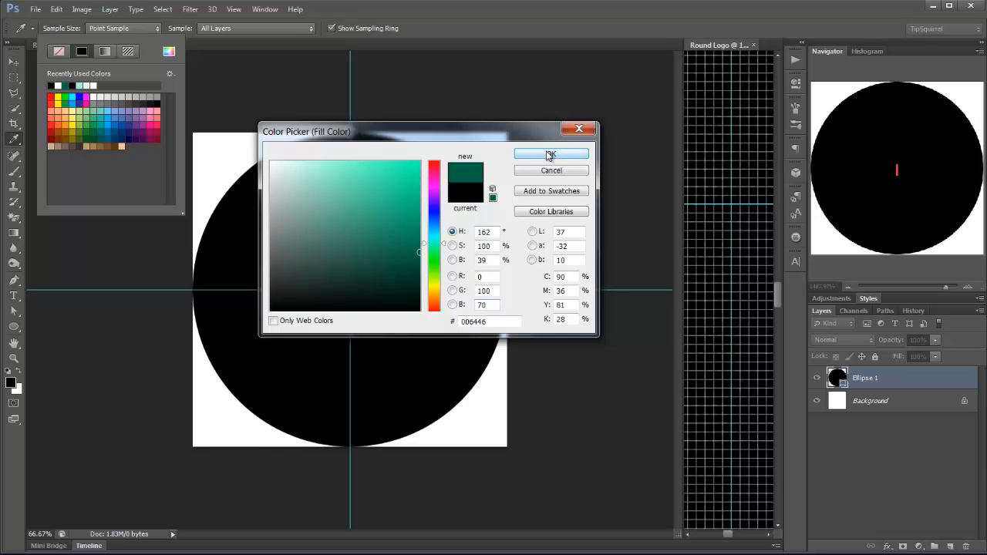
left_click(551, 154)
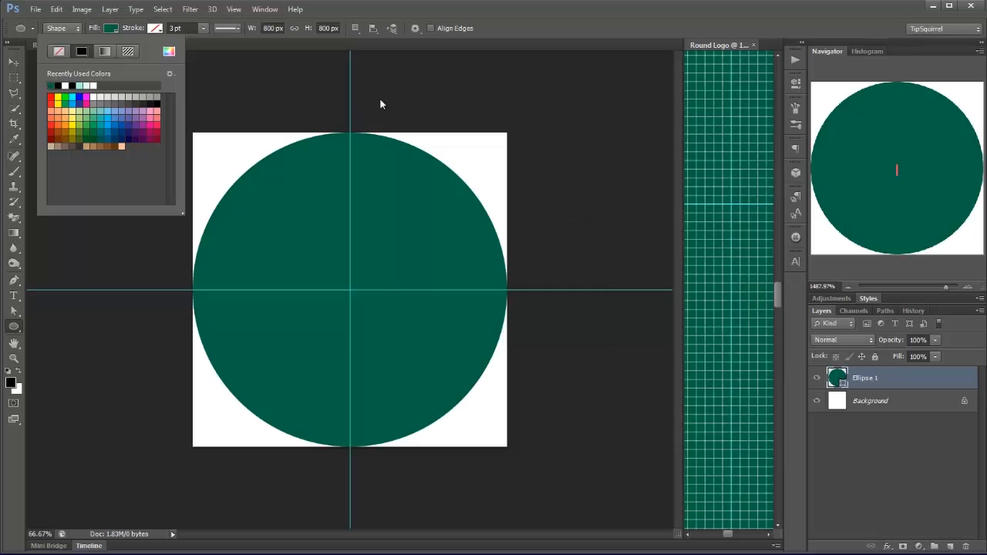
mouse_move(384, 4)
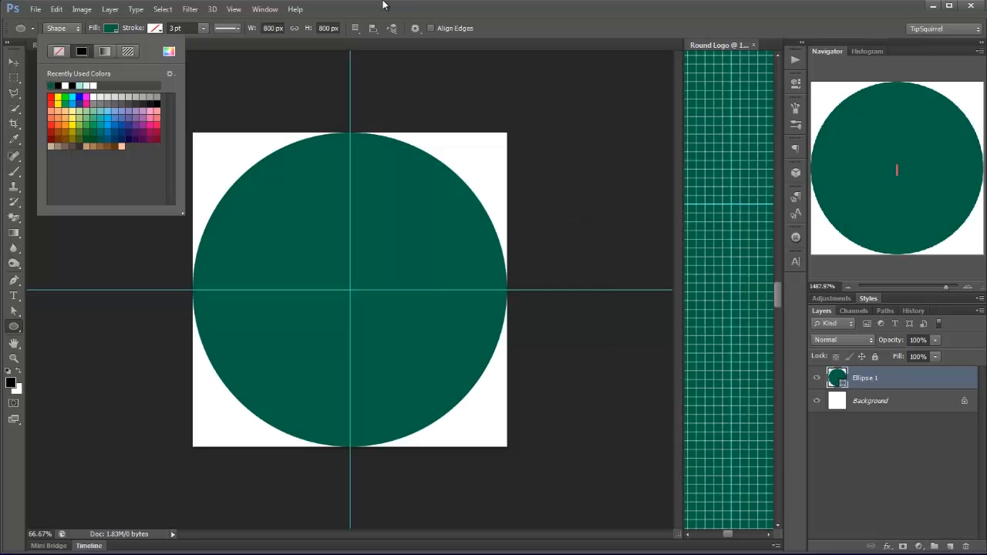
left_click(660, 182)
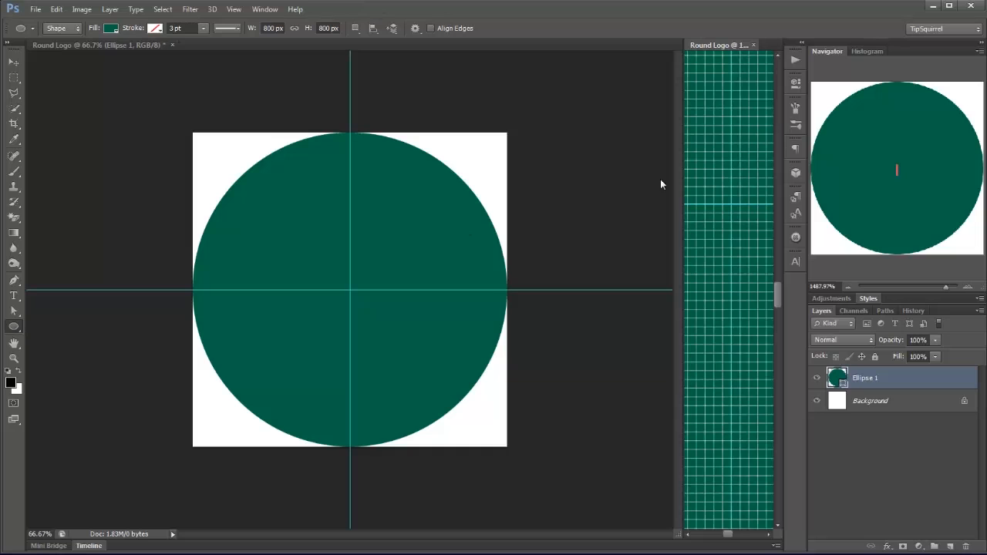
mouse_move(728, 203)
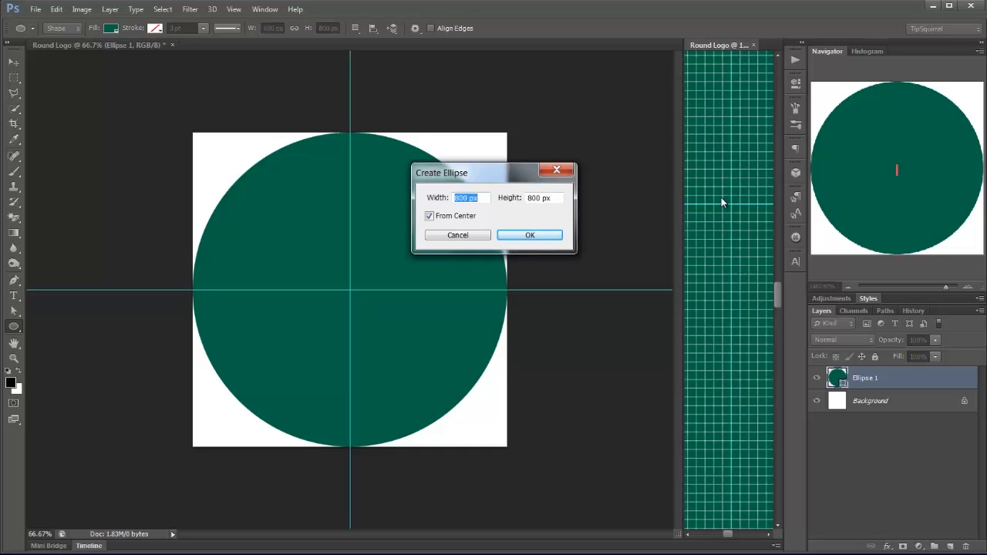
Add a centred 750 px circle with a white outline
type("750")
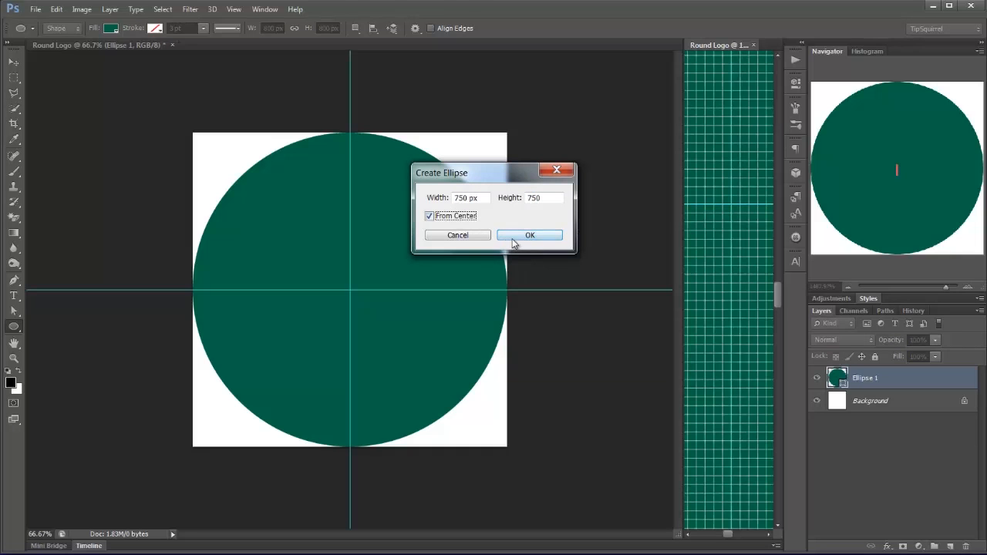
left_click(530, 234)
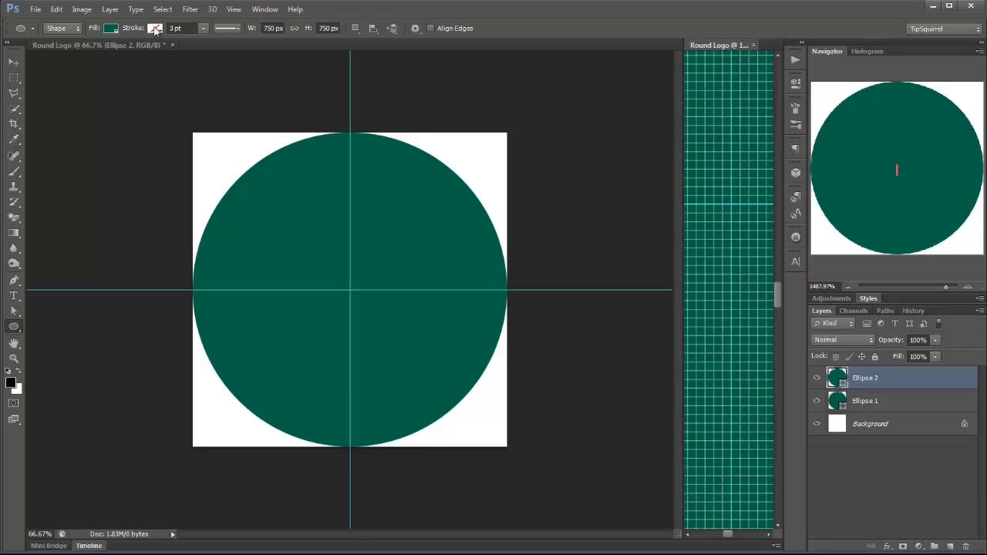
left_click(154, 28)
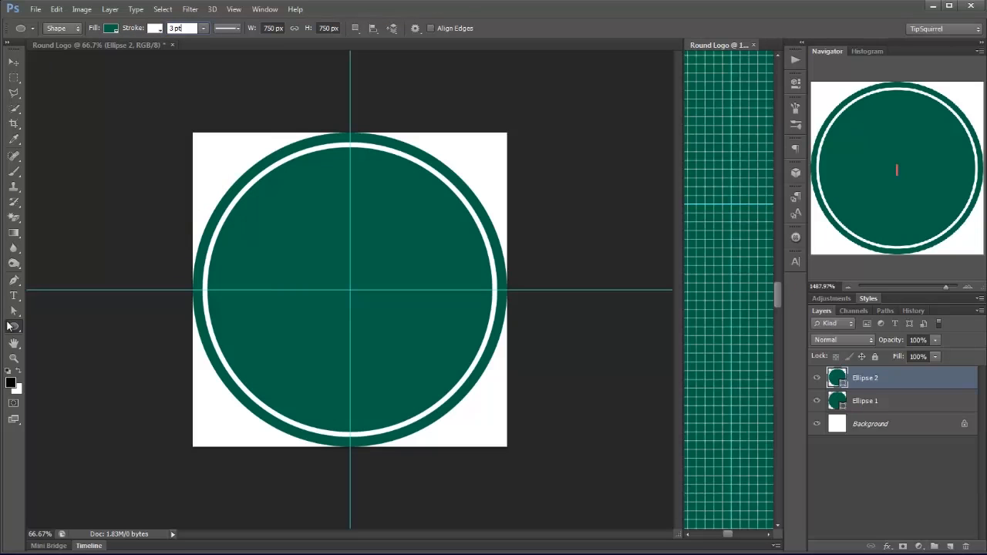
mouse_move(728, 203)
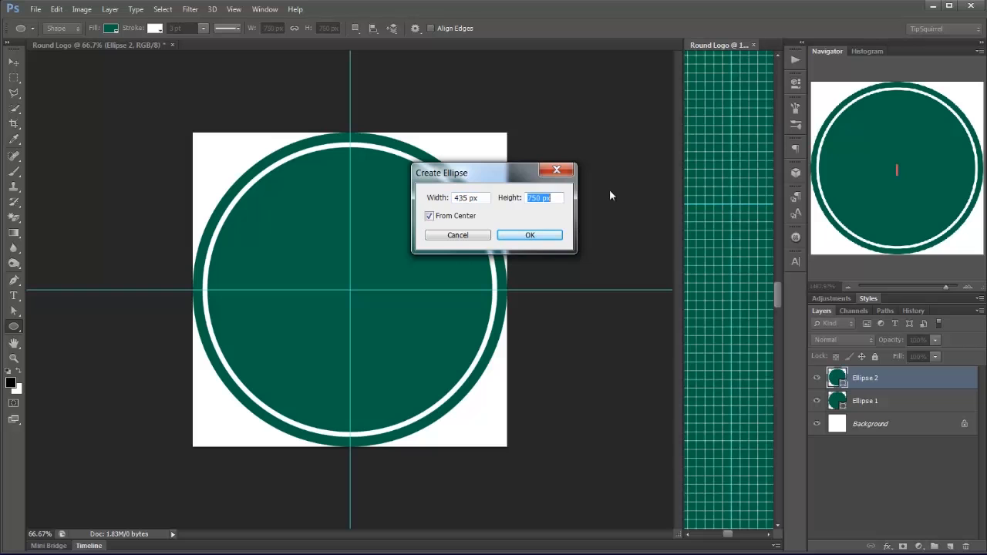
Add a centred 435 px circle inside the green disc
type("435")
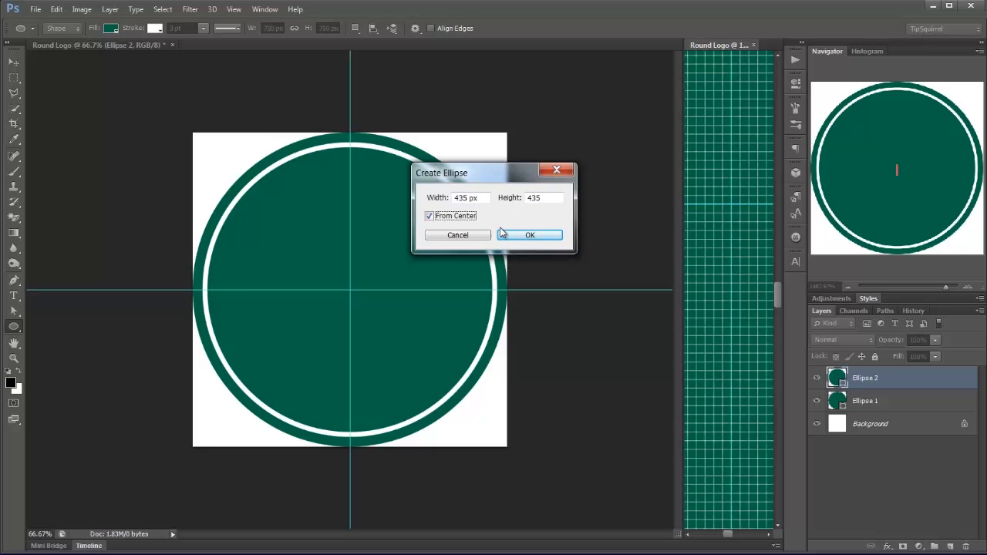
left_click(531, 234)
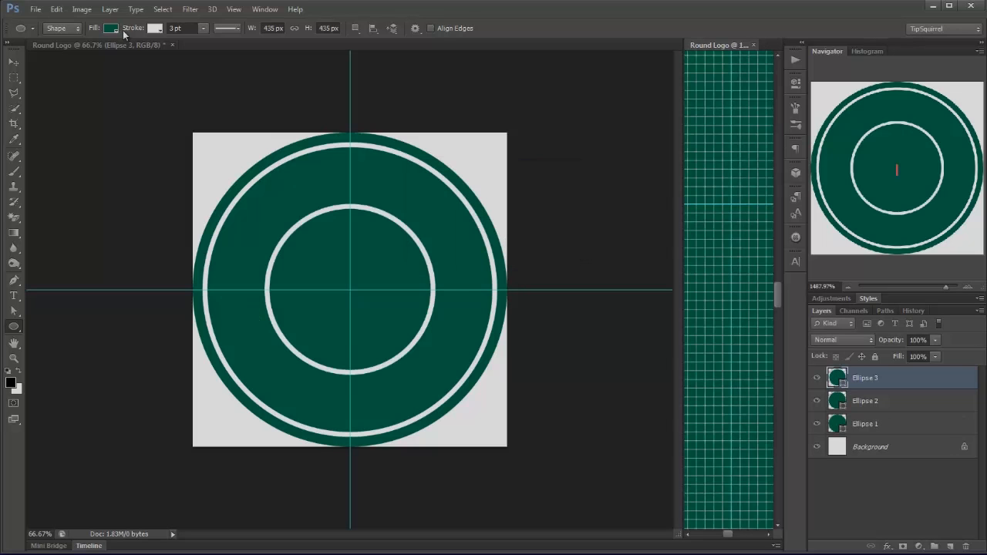
Fill the 435 px inner circle black, keeping its white outline
left_click(111, 28)
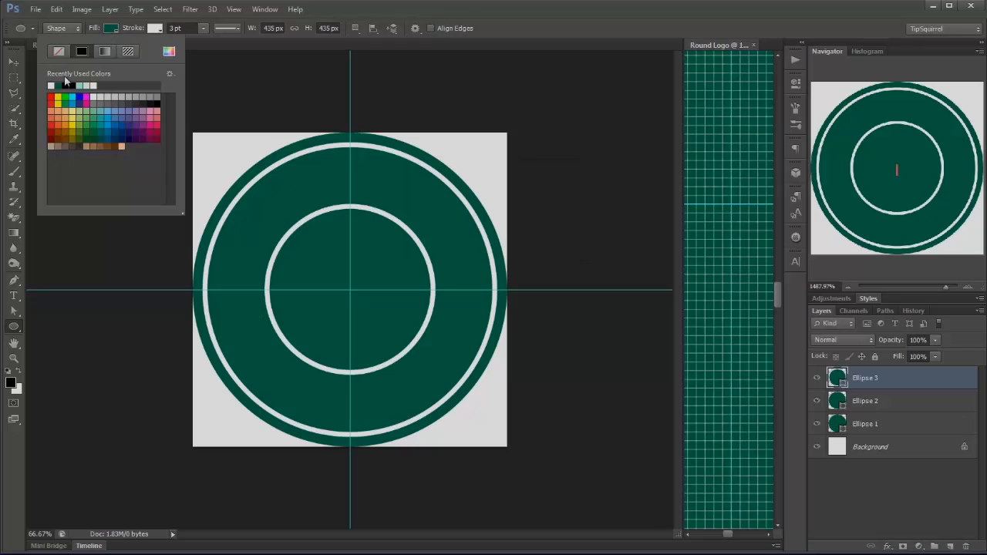
left_click(61, 86)
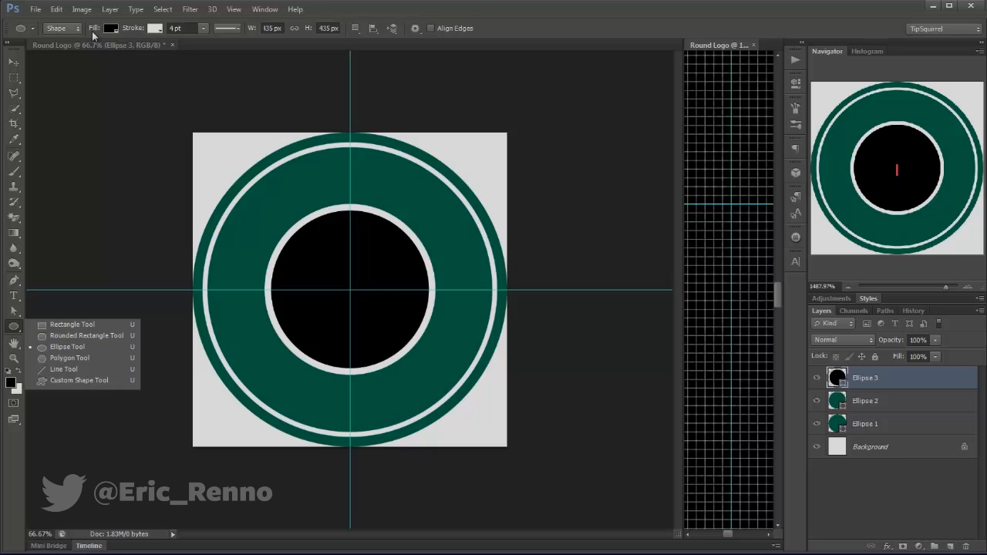
Draw a 515 px centred circular work path in Path mode for text to follow
left_click(62, 28)
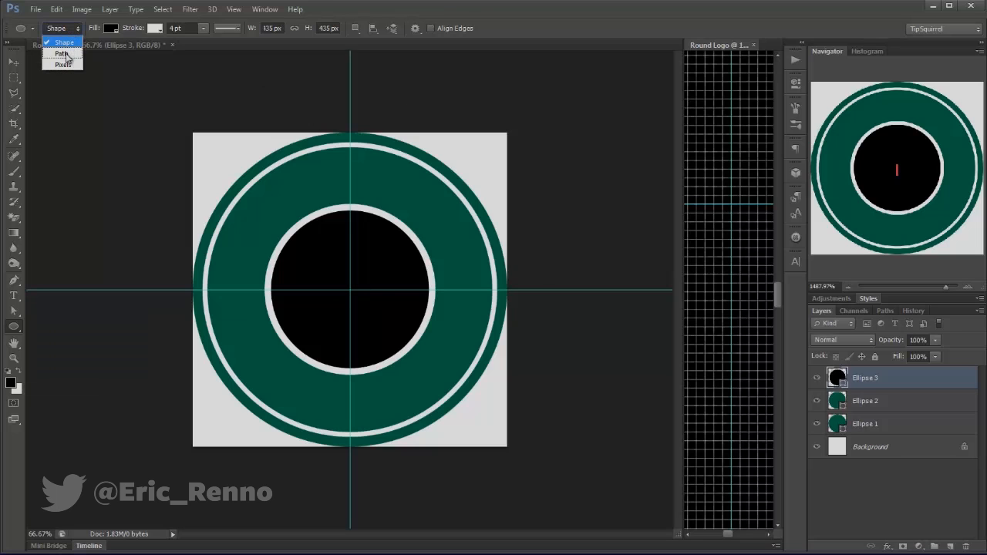
left_click(62, 53)
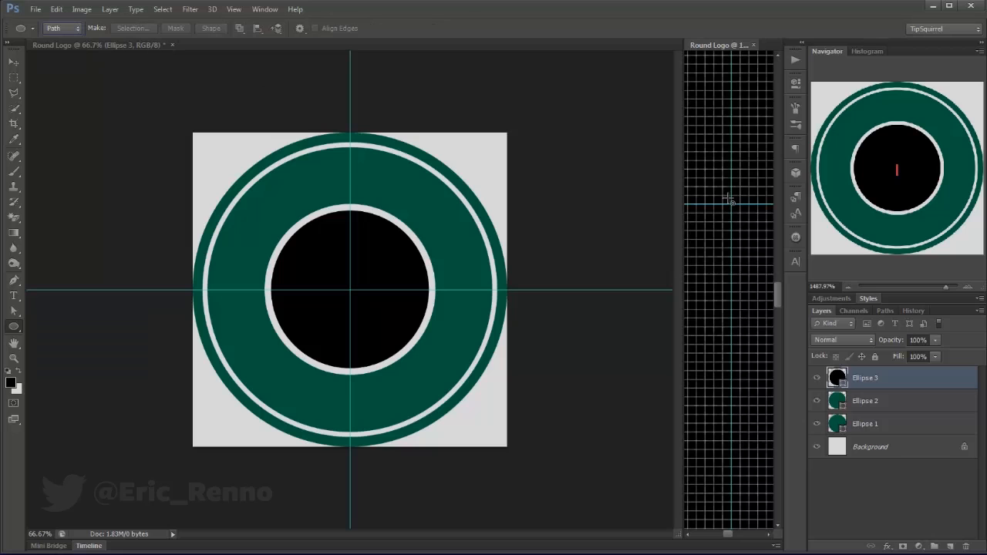
left_click(346, 290)
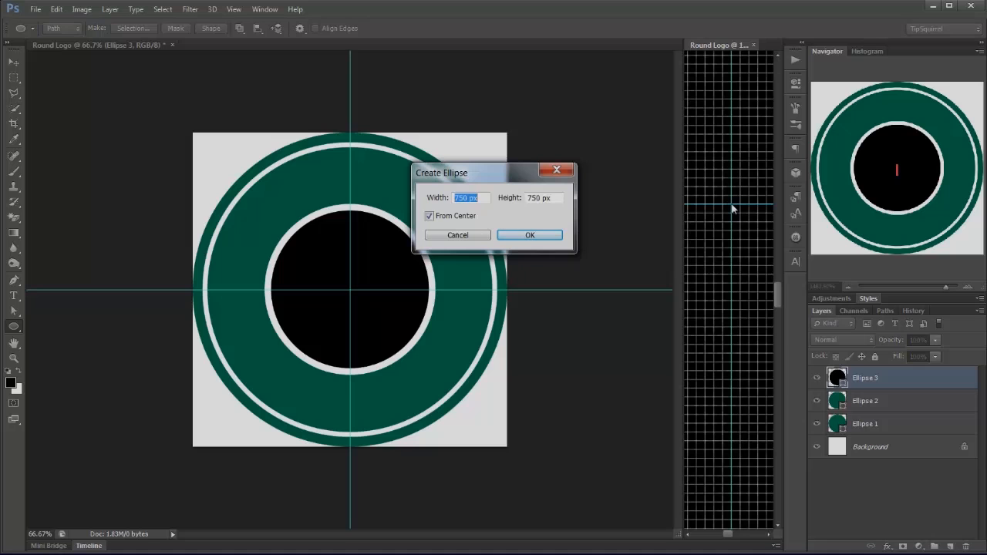
type("515")
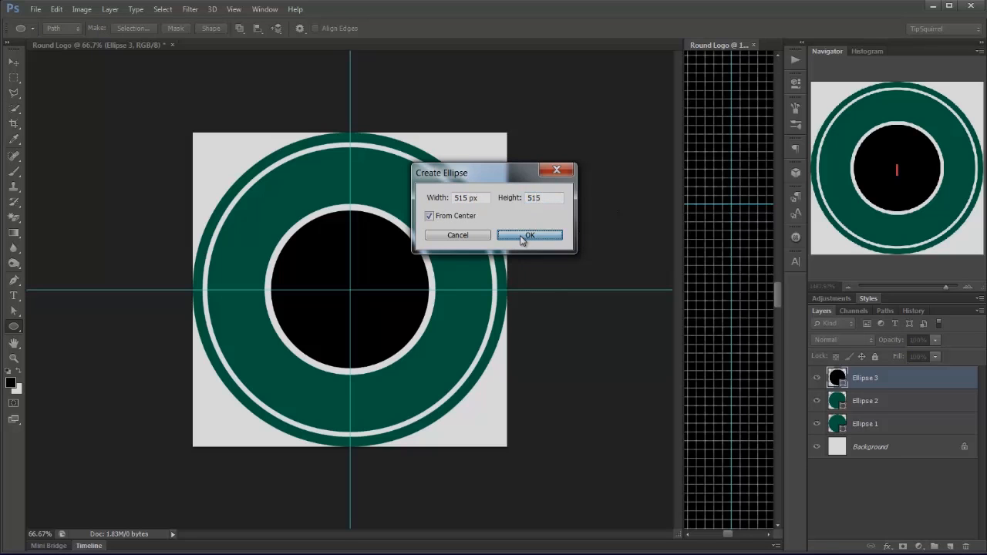
left_click(529, 234)
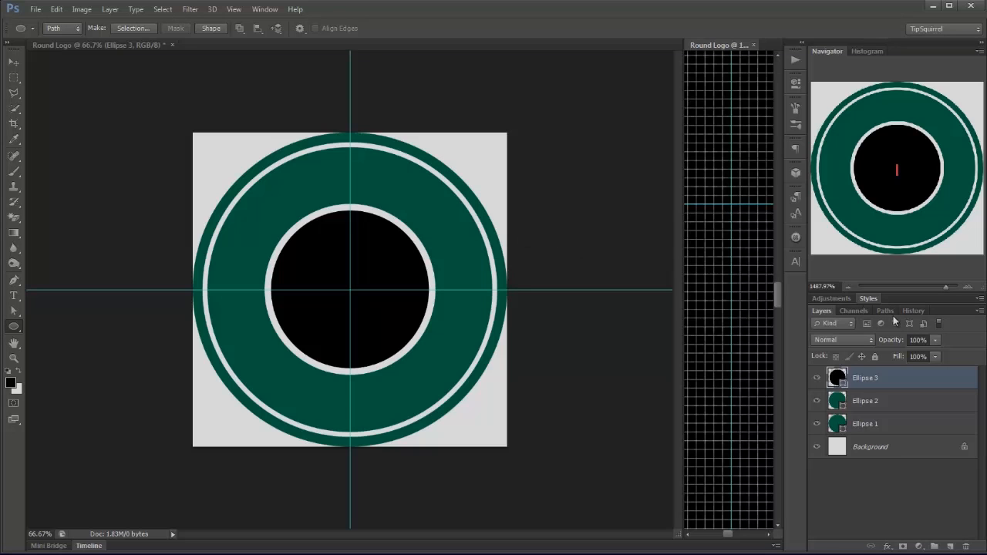
left_click(885, 310)
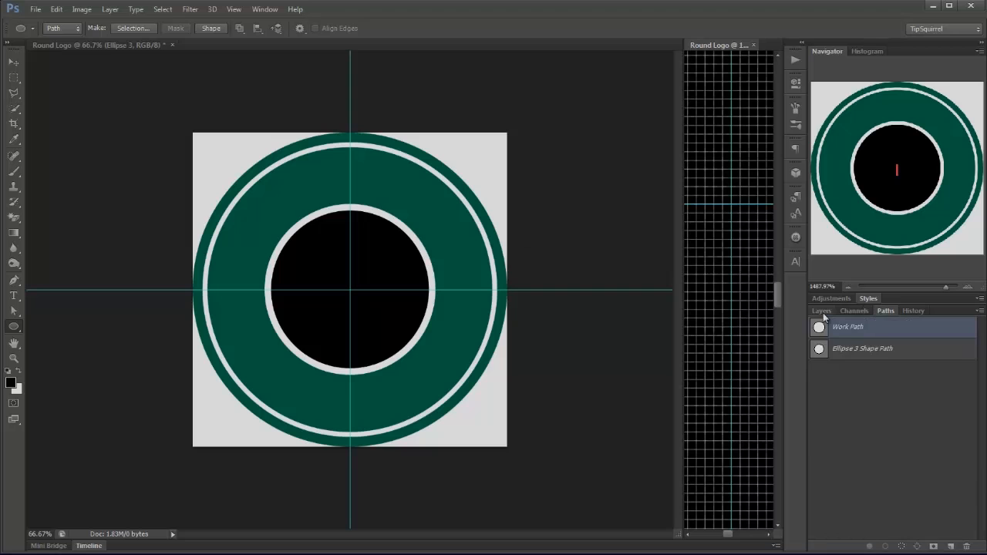
left_click(820, 310)
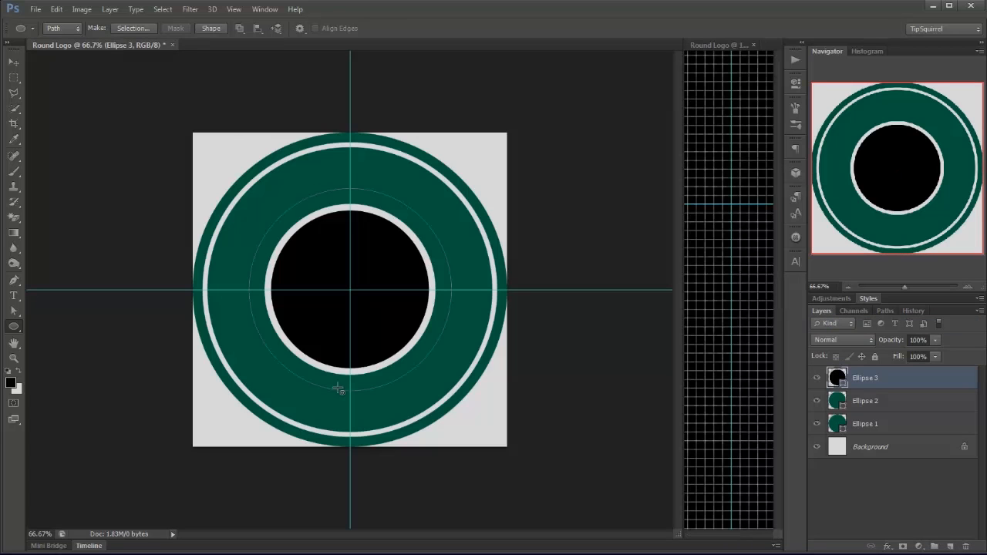
mouse_move(770, 114)
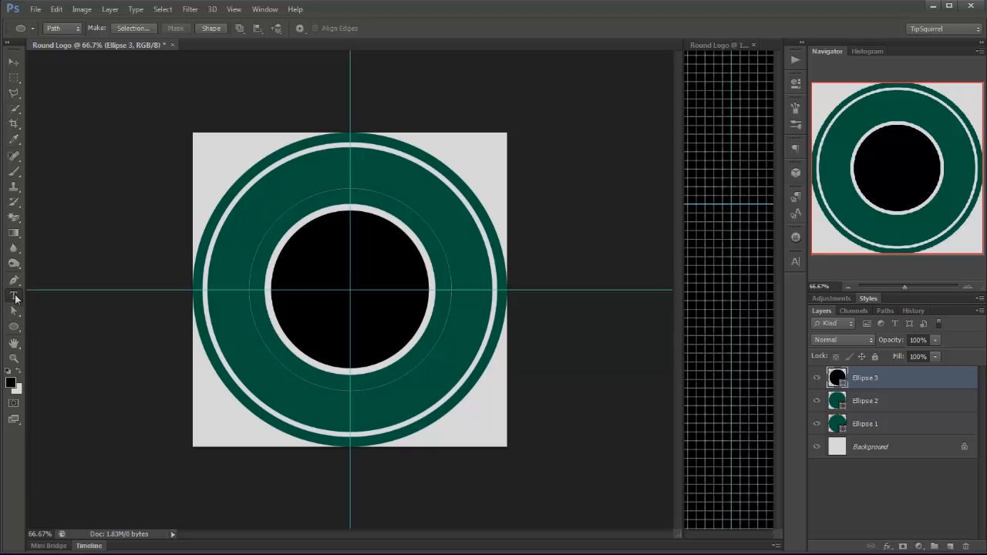
Select the Type tool and show the Character panel
left_click(14, 296)
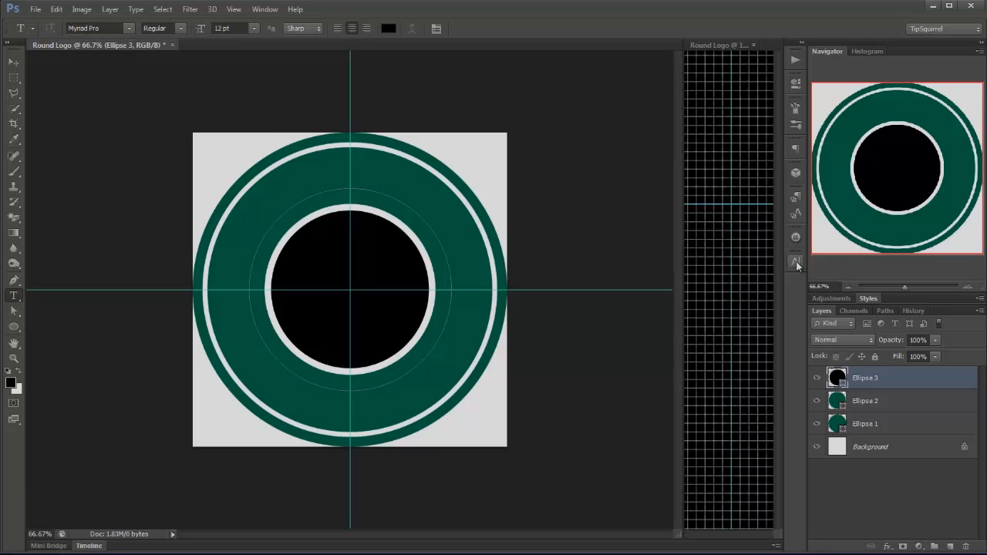
left_click(795, 262)
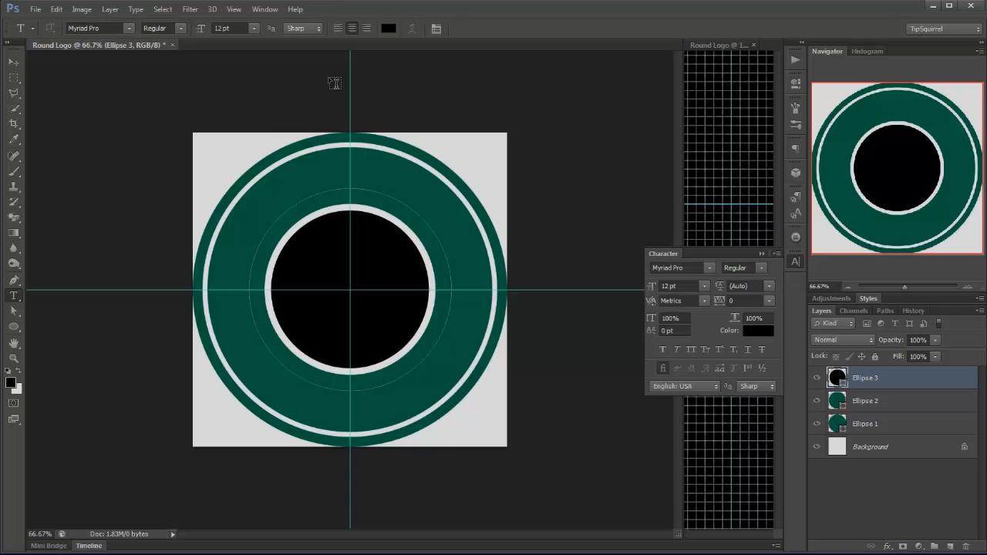
left_click(265, 9)
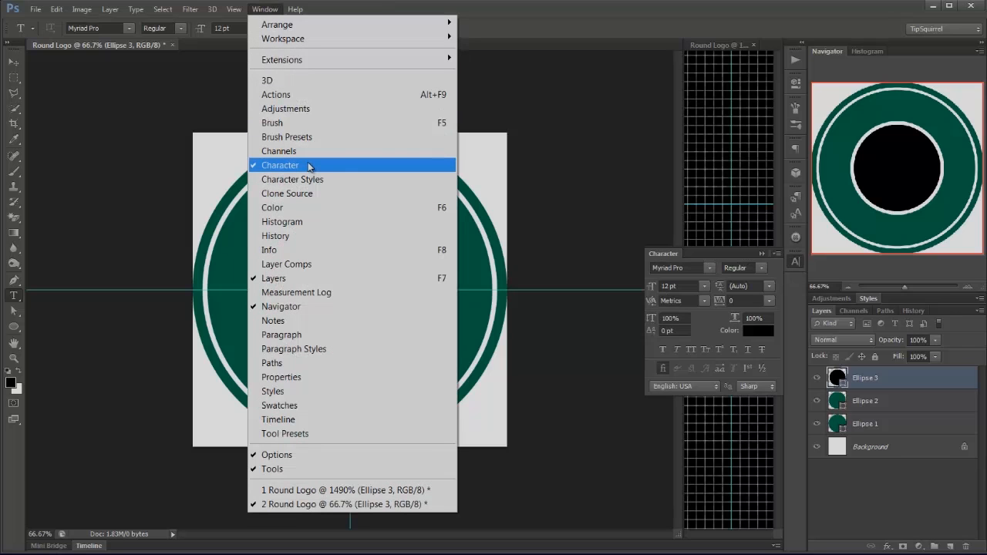
mouse_move(777, 259)
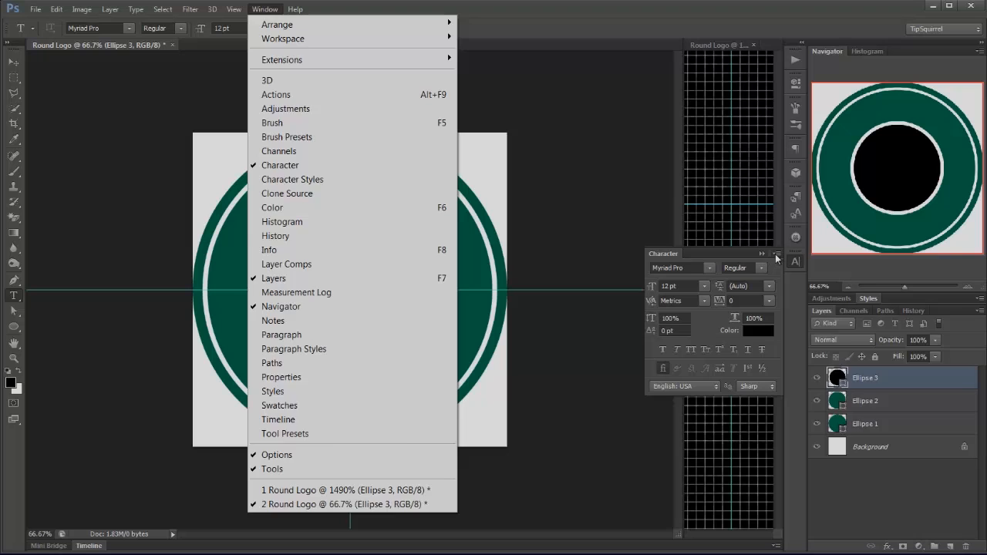
left_click(777, 259)
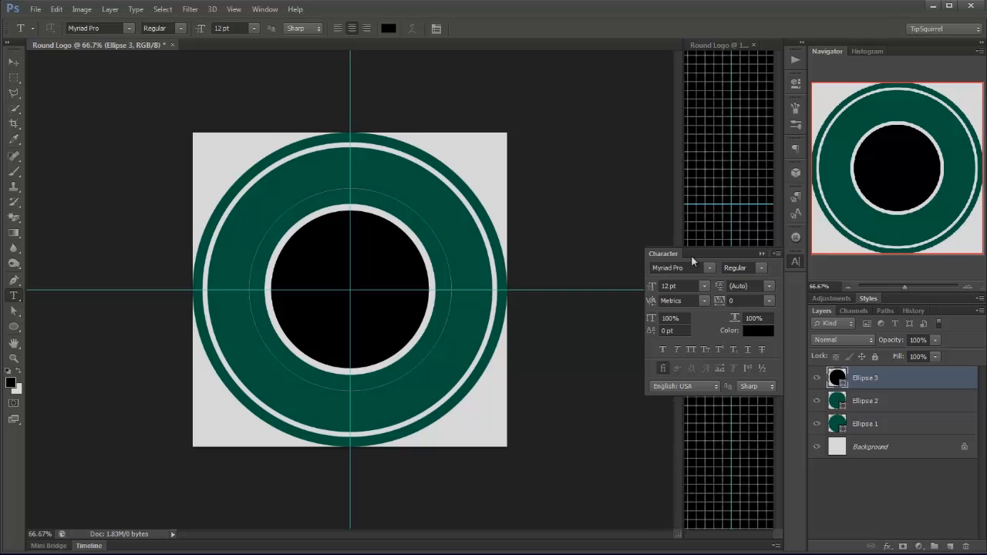
mouse_move(708, 268)
type("FreightSans ...")
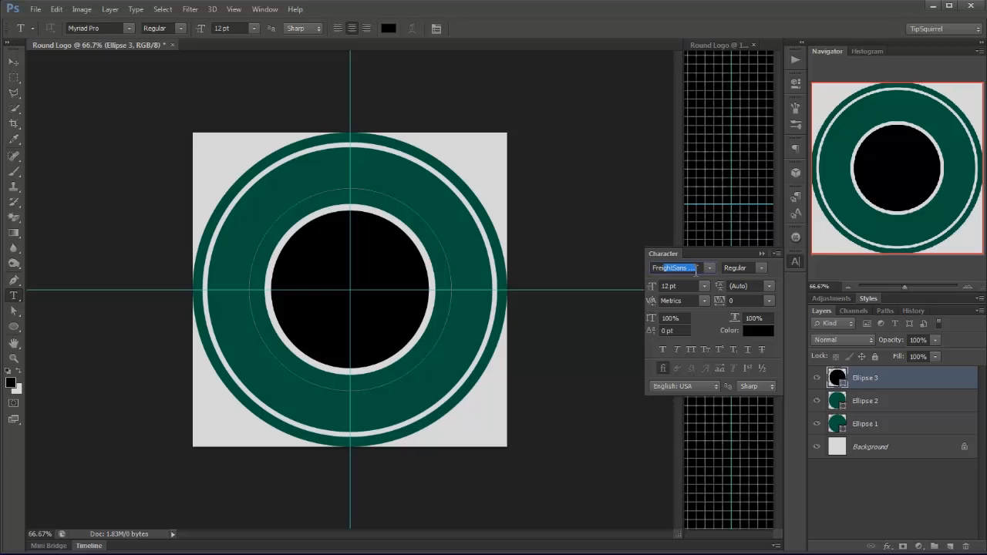
mouse_move(678, 268)
type("30")
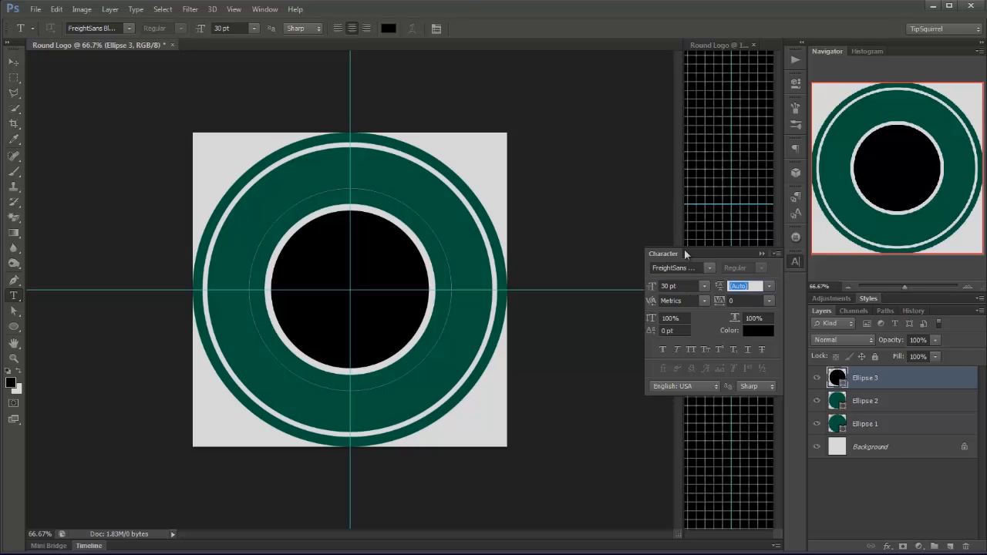
mouse_move(759, 339)
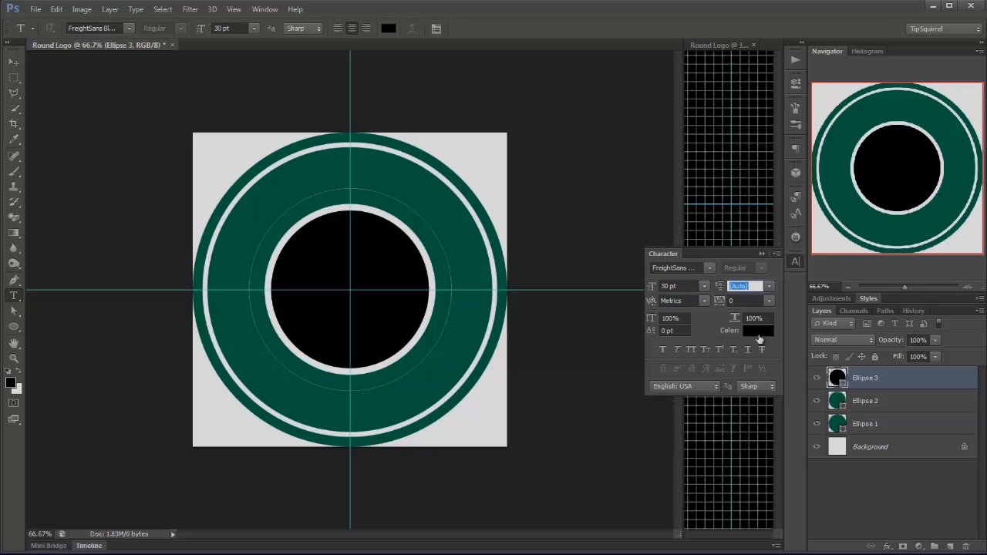
Set the type to FreightSans bold at 30 pt in white
left_click(757, 330)
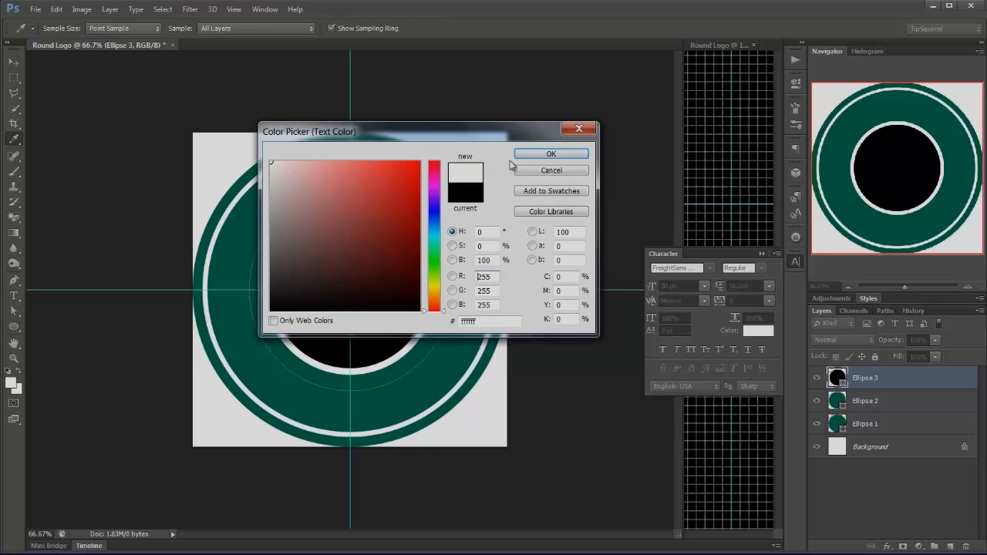
left_click(551, 154)
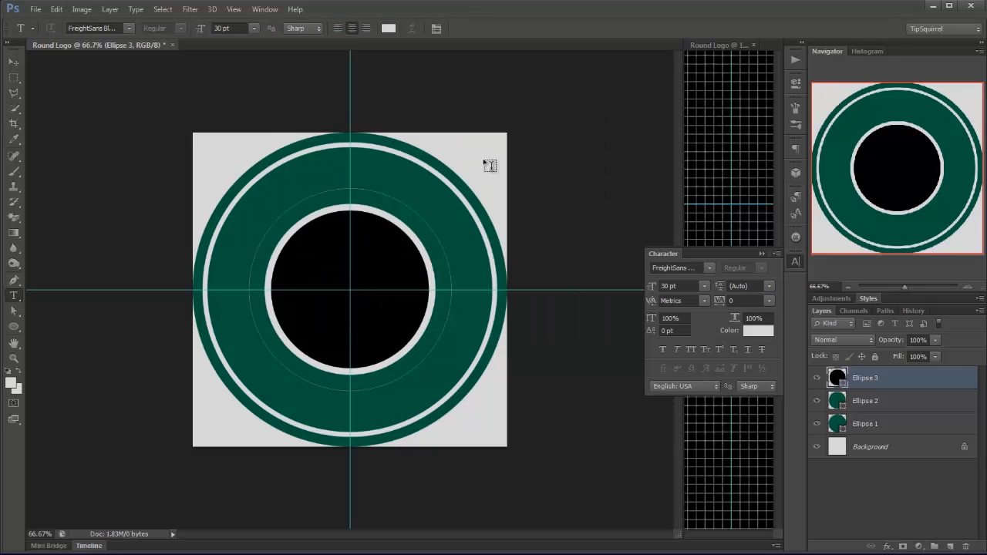
mouse_move(401, 167)
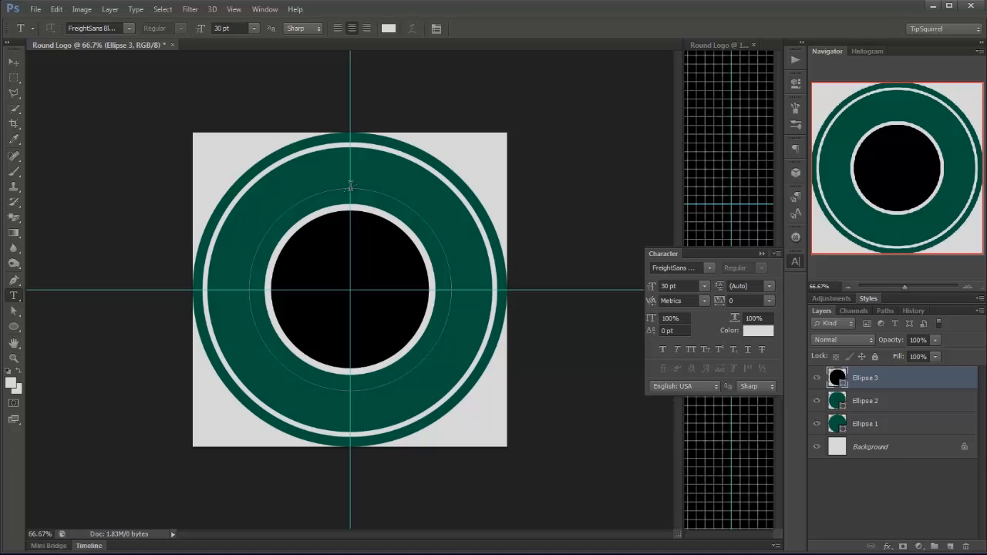
mouse_move(351, 83)
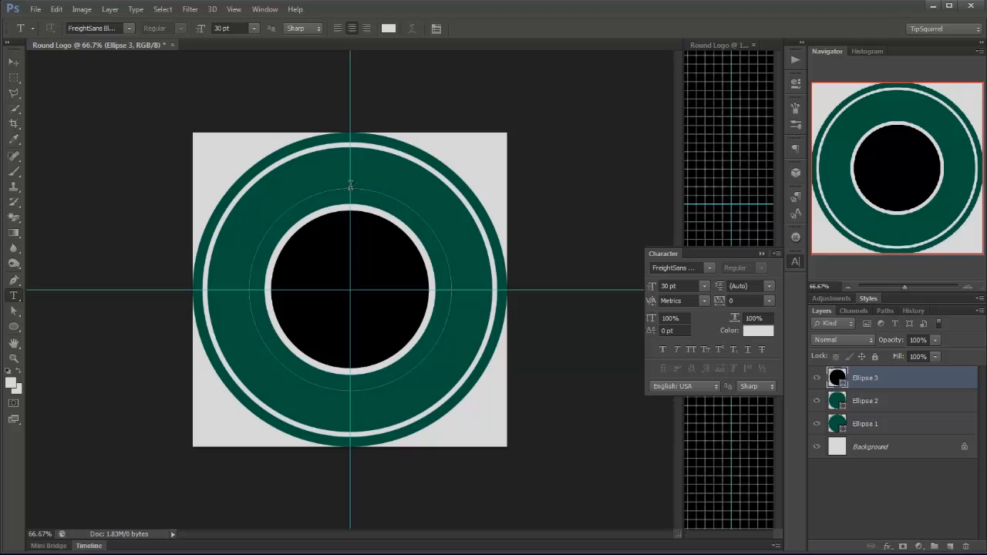
Type TIPSQUIRREL on the top of the circular path and select it all to adjust tracking
left_click(348, 187)
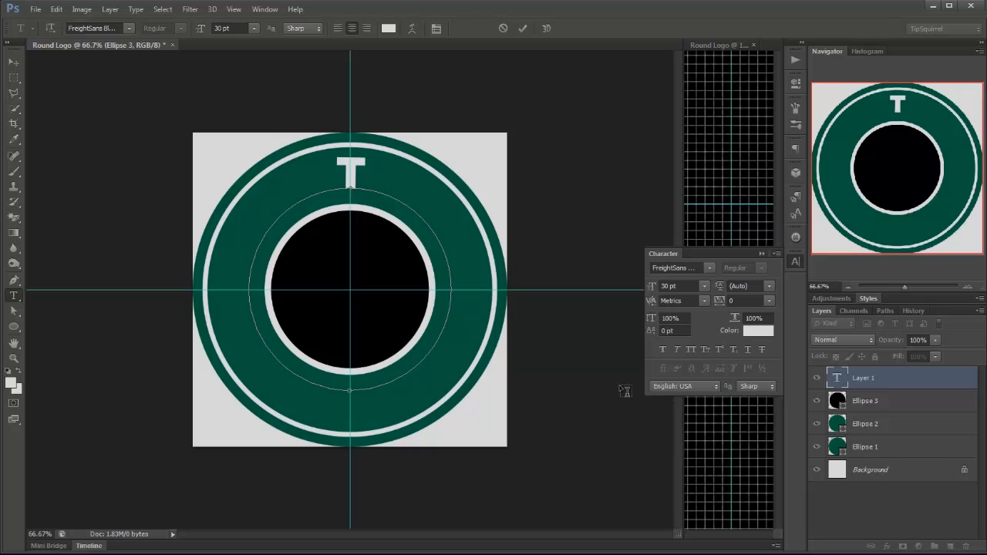
type("TIPSQUIRR")
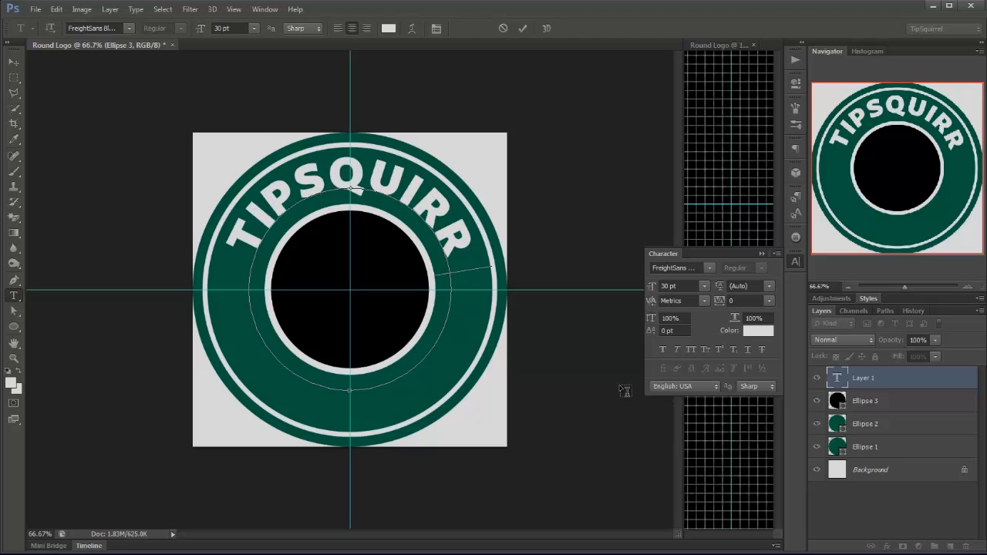
type("EL")
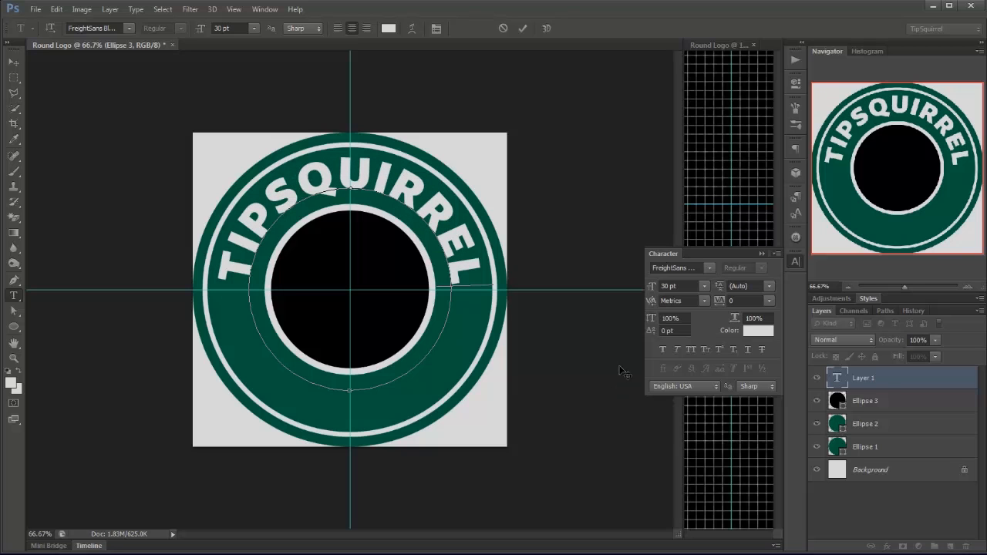
mouse_move(734, 375)
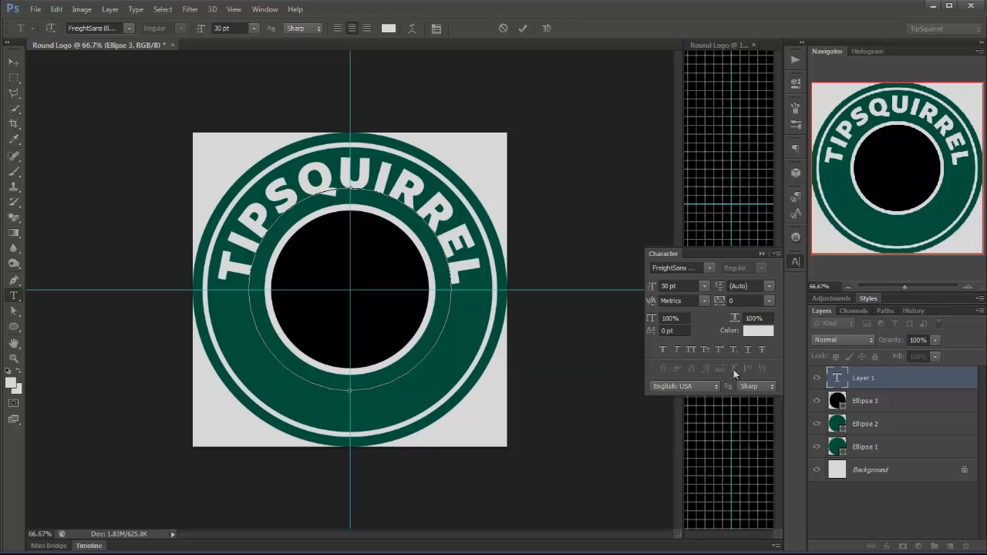
mouse_move(223, 231)
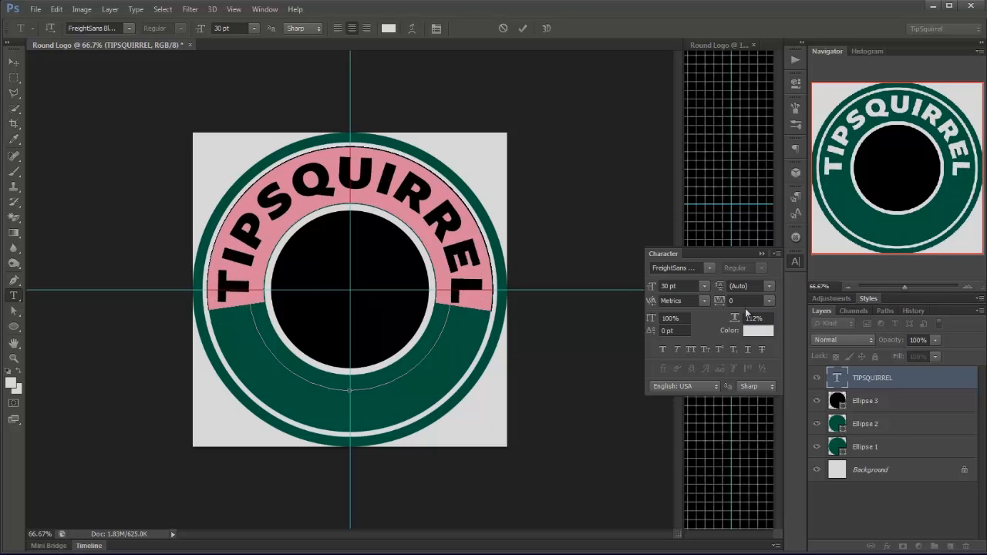
triple_click(756, 318)
type("100")
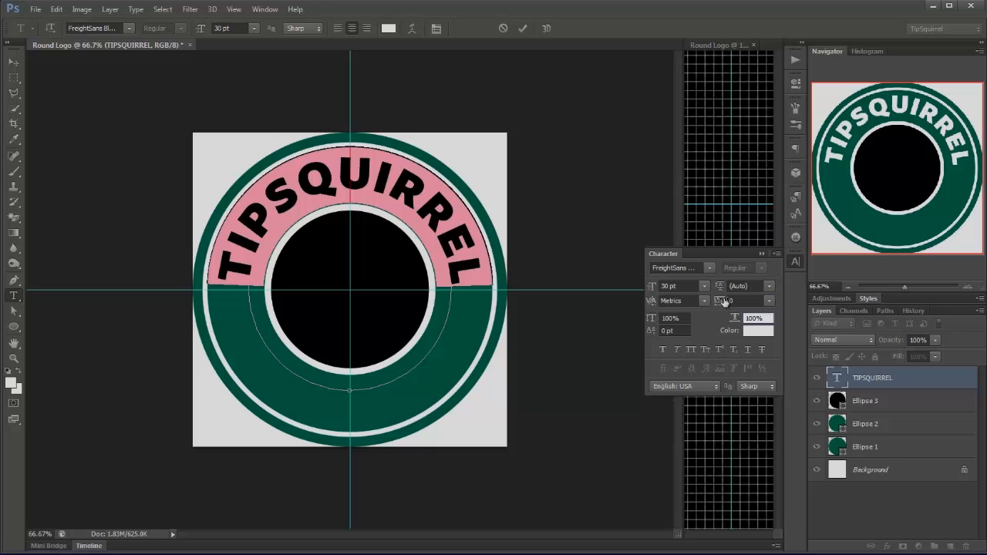
mouse_move(724, 300)
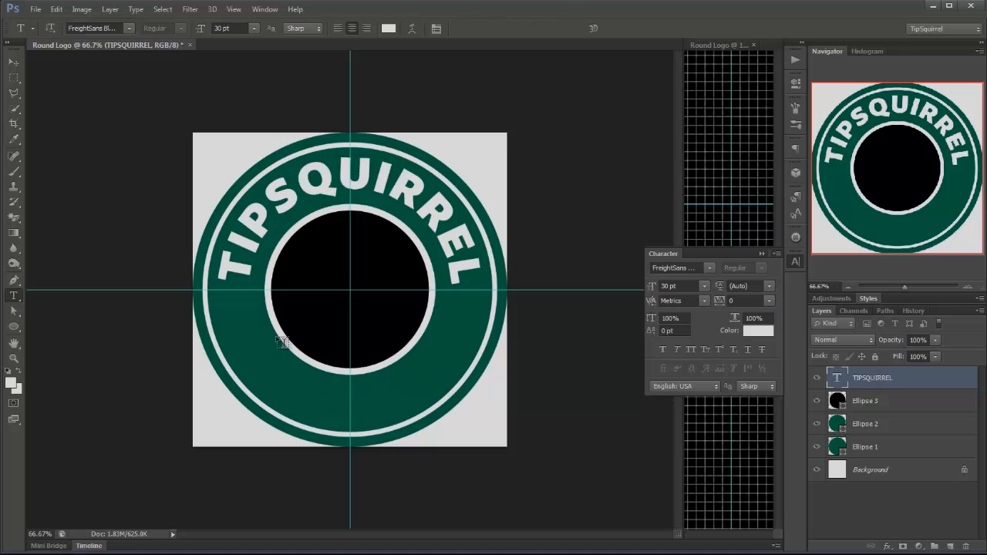
mouse_move(444, 340)
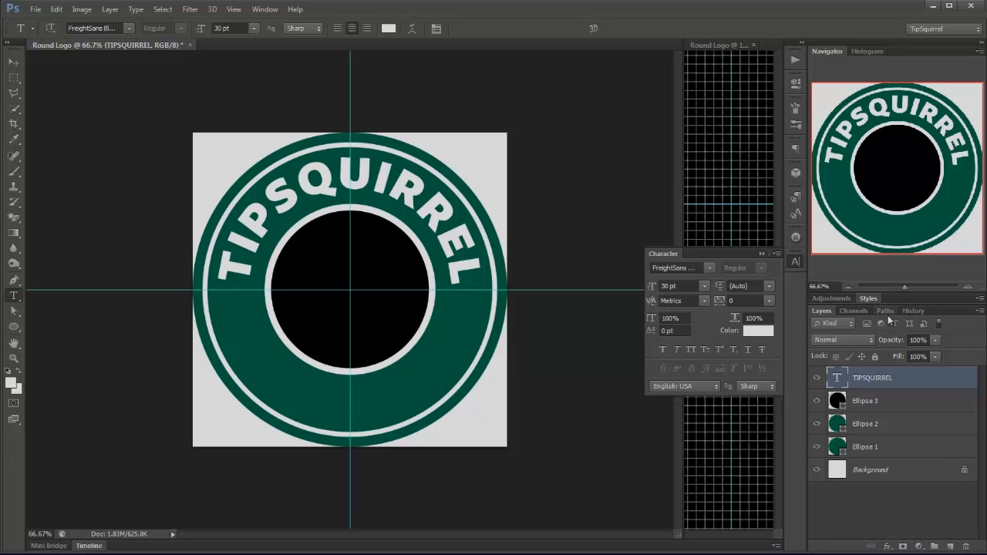
Select the work path in the Paths panel and start typing PS NUTS on its lower edge
left_click(885, 310)
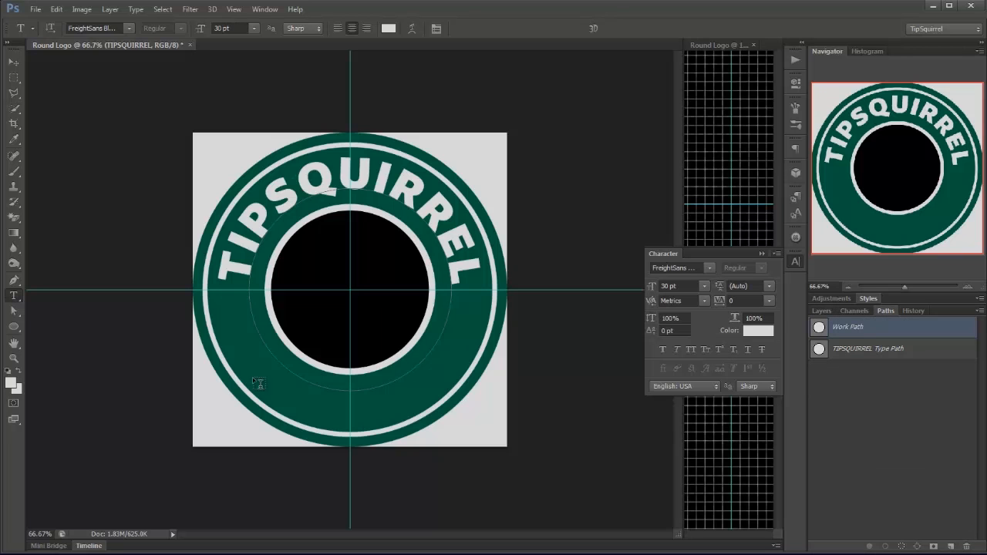
mouse_move(347, 389)
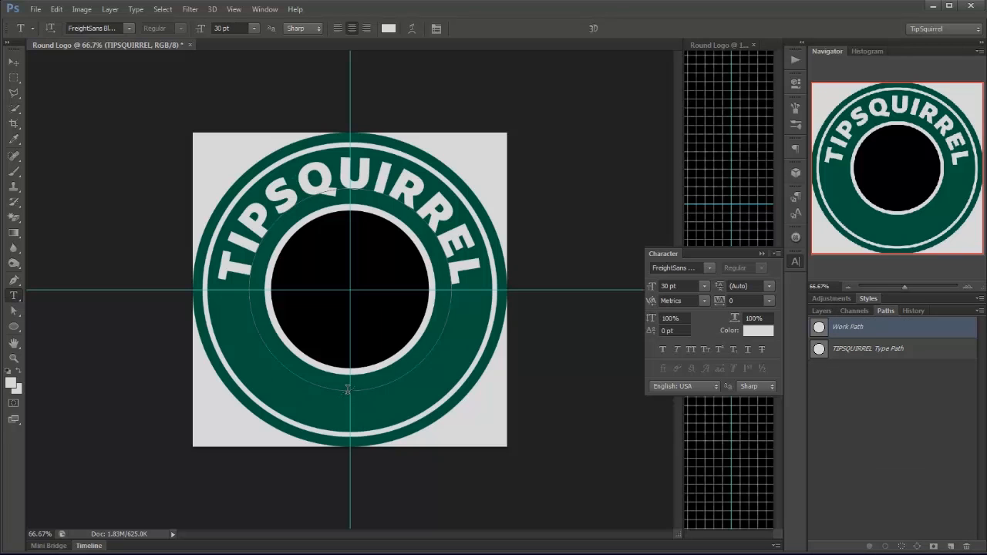
mouse_move(348, 392)
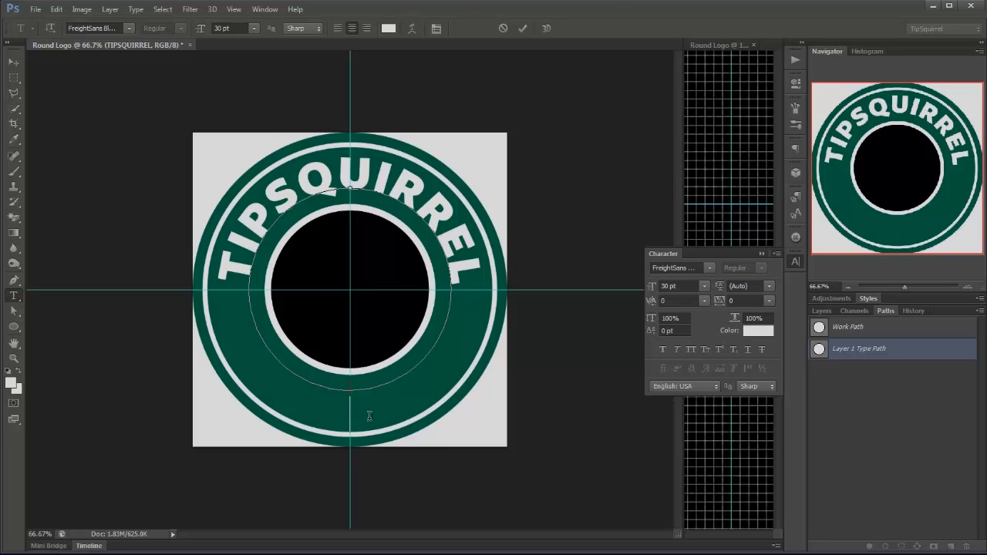
type("Sd")
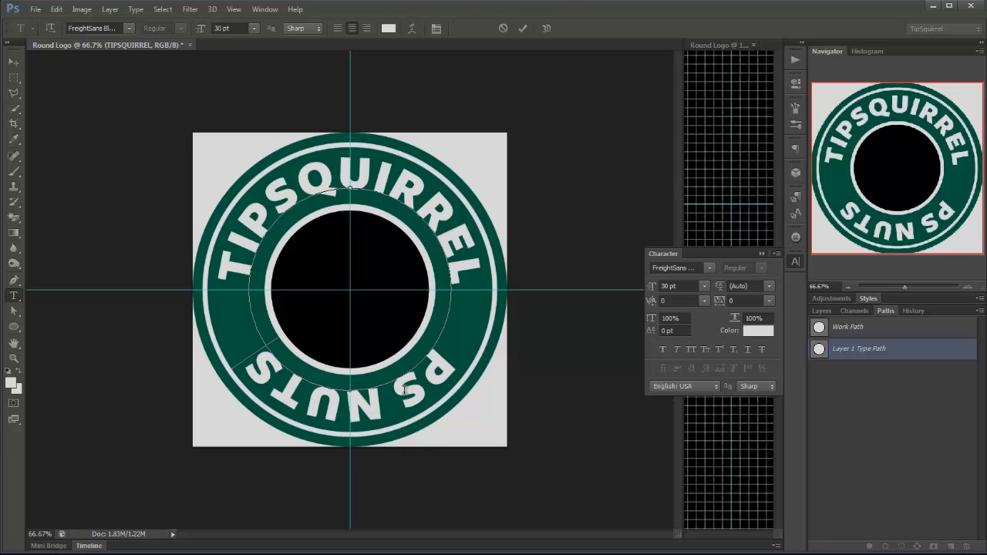
mouse_move(756, 399)
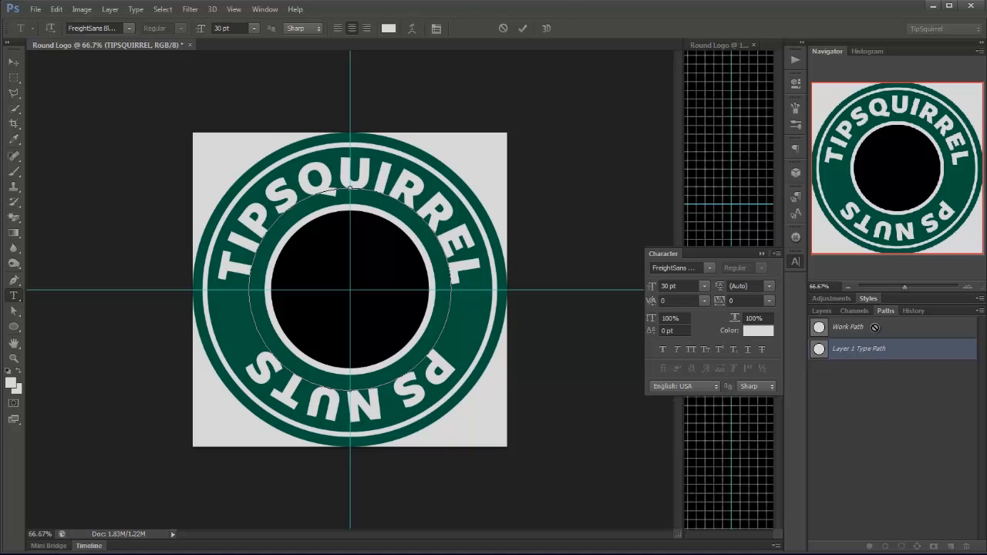
Flip PS NUTS across the circular path with the Path Selection tool so it reads upright
left_click(14, 310)
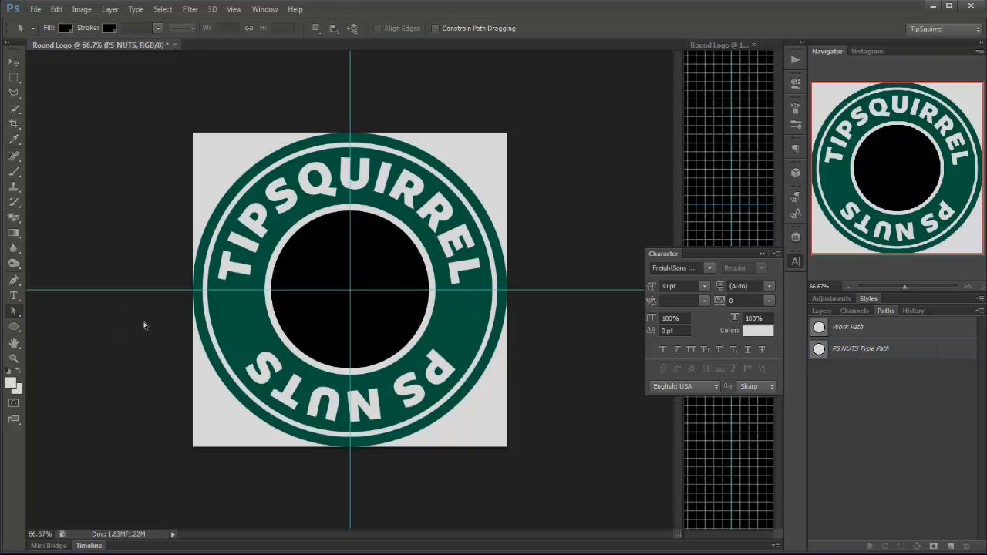
left_click(848, 327)
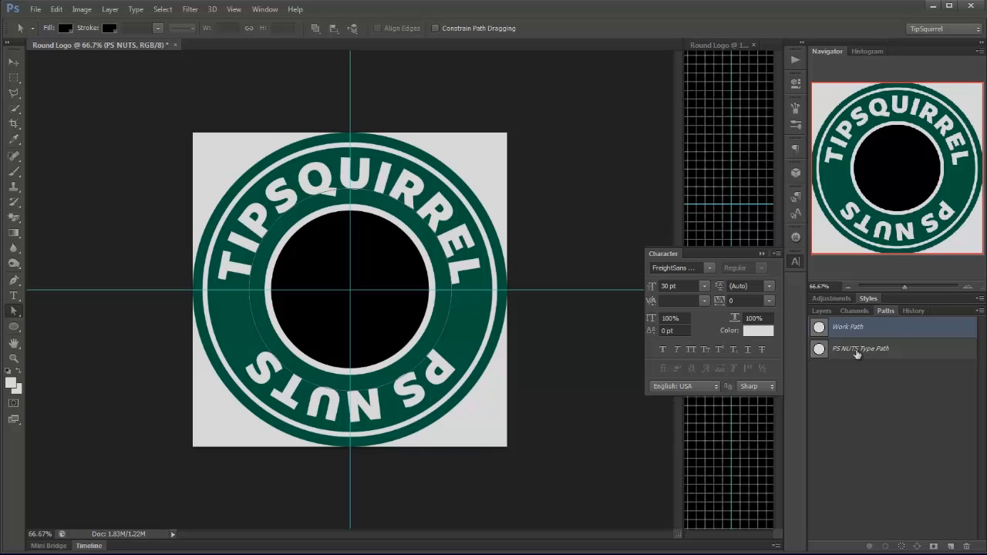
left_click(861, 349)
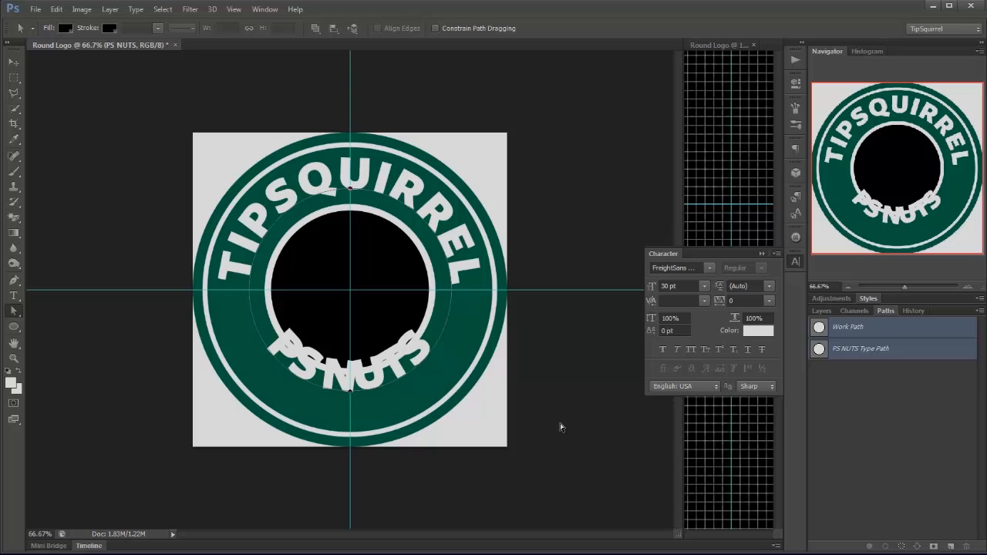
mouse_move(655, 343)
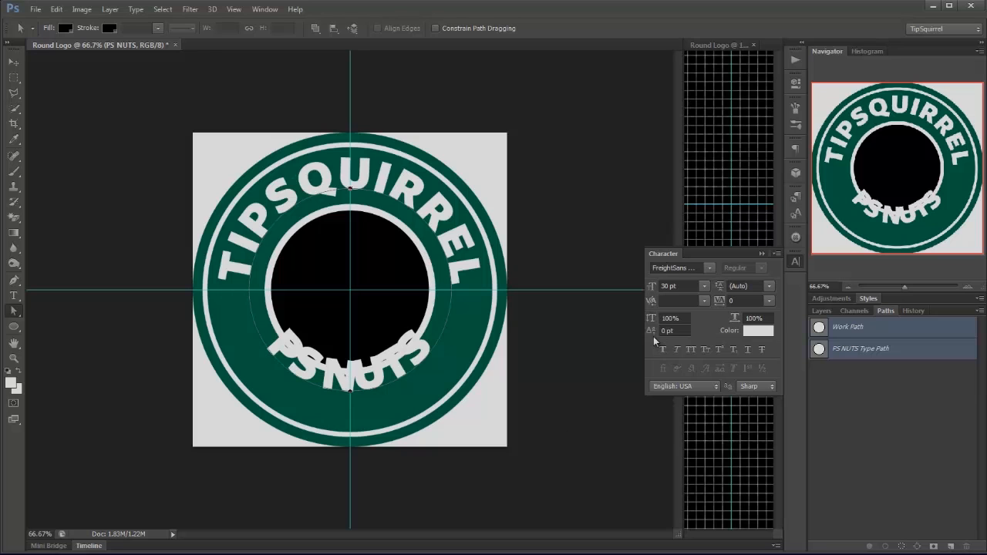
mouse_move(654, 336)
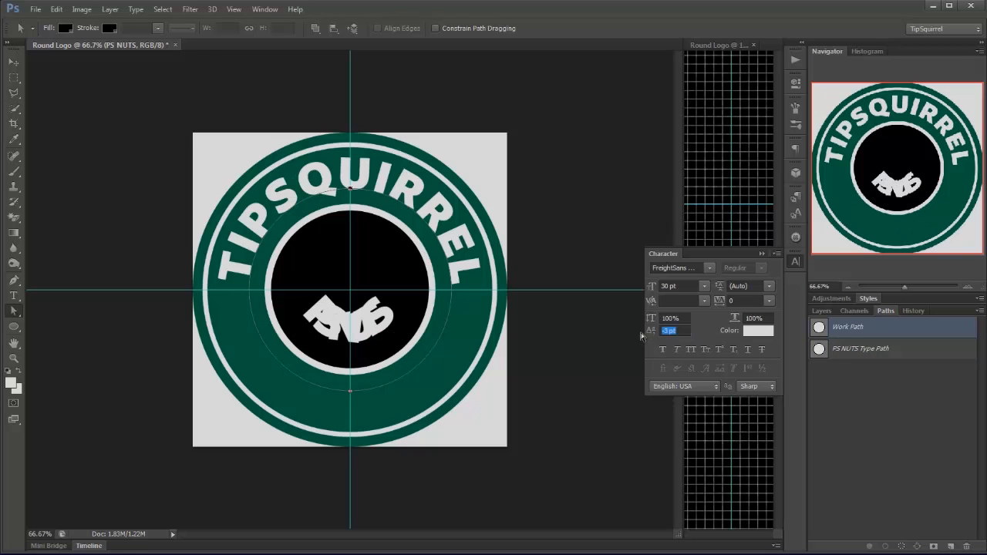
Give PS NUTS a negative baseline shift of about -28 pt so it sits in the ring
left_click(651, 330)
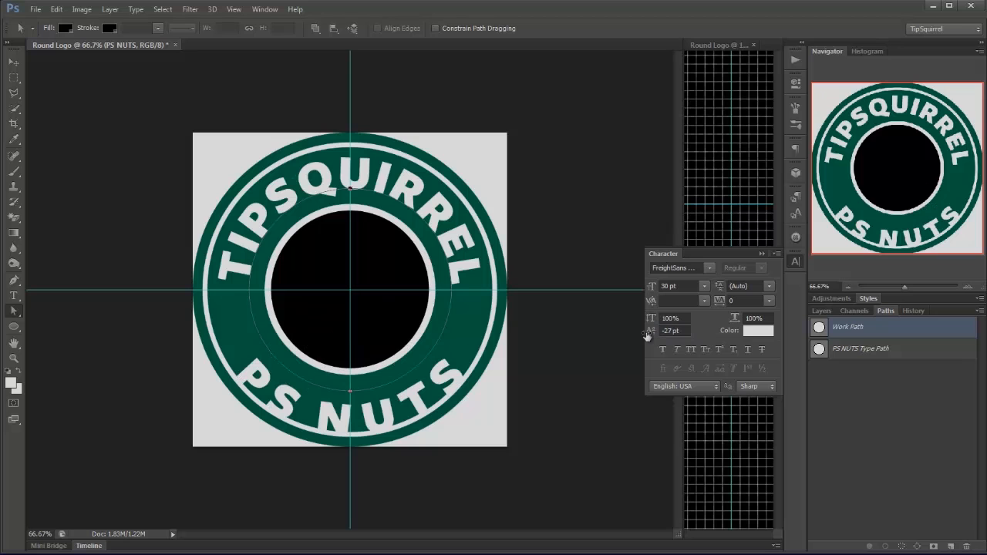
left_click(650, 330)
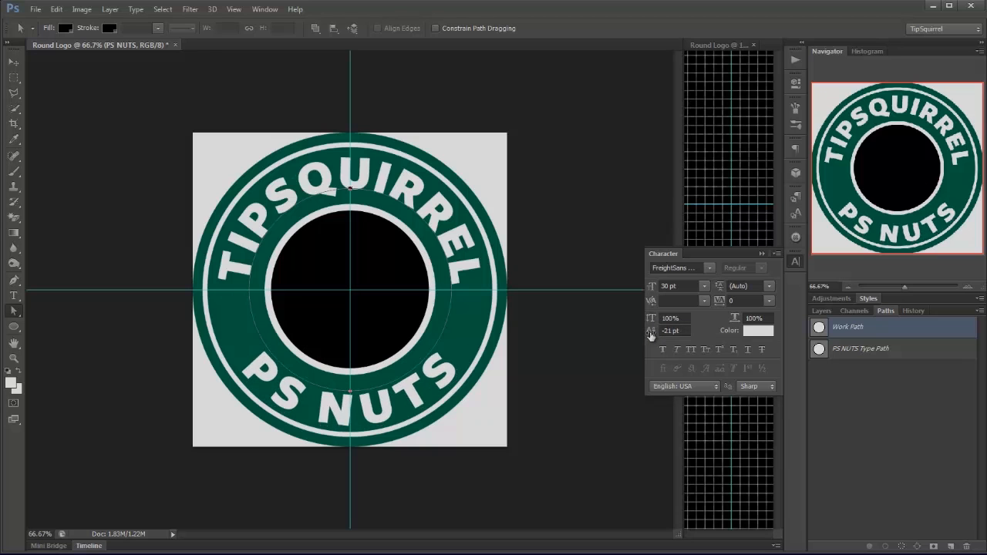
left_click(650, 330)
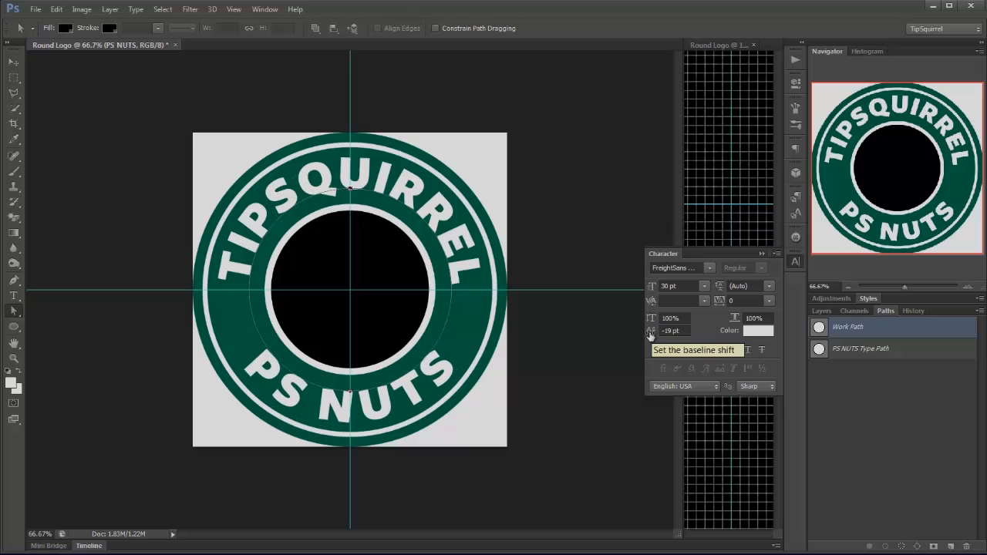
mouse_move(863, 441)
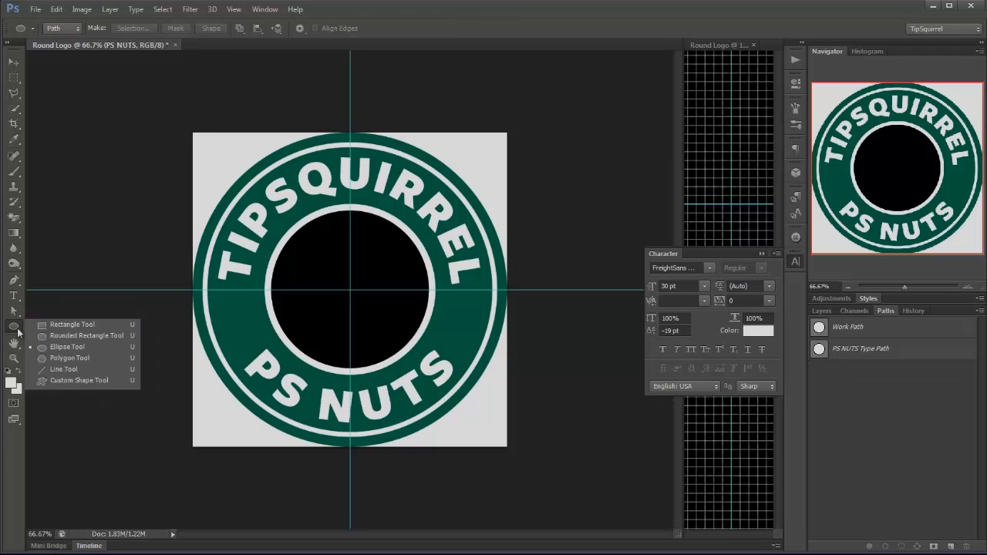
Load the Shapes set in the Custom Shape picker and draw a star left of the black centre
left_click(79, 380)
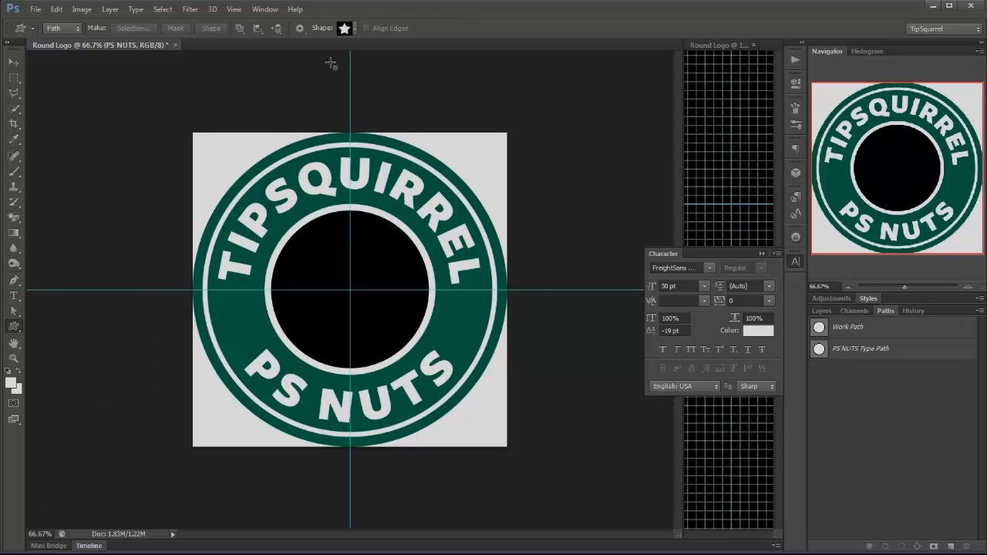
left_click(344, 28)
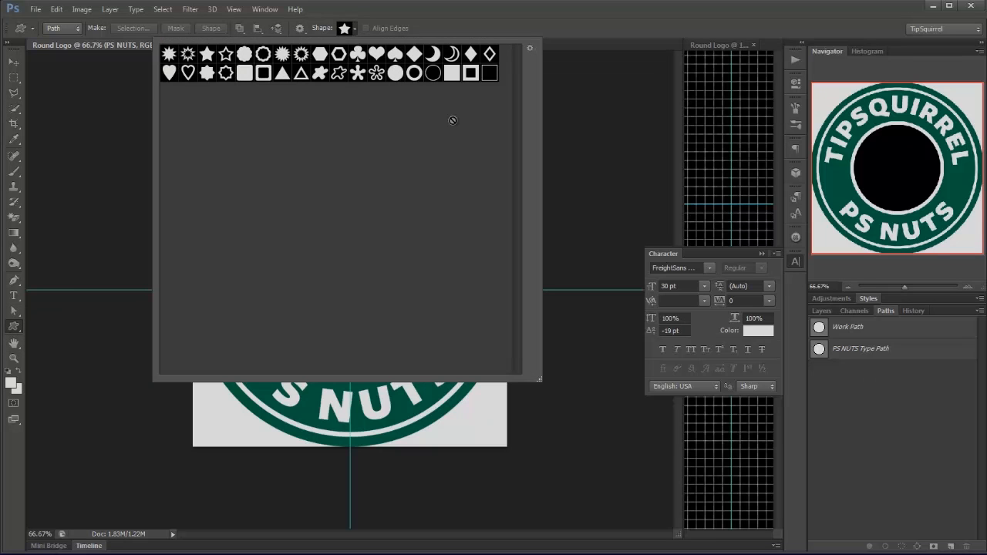
mouse_move(524, 55)
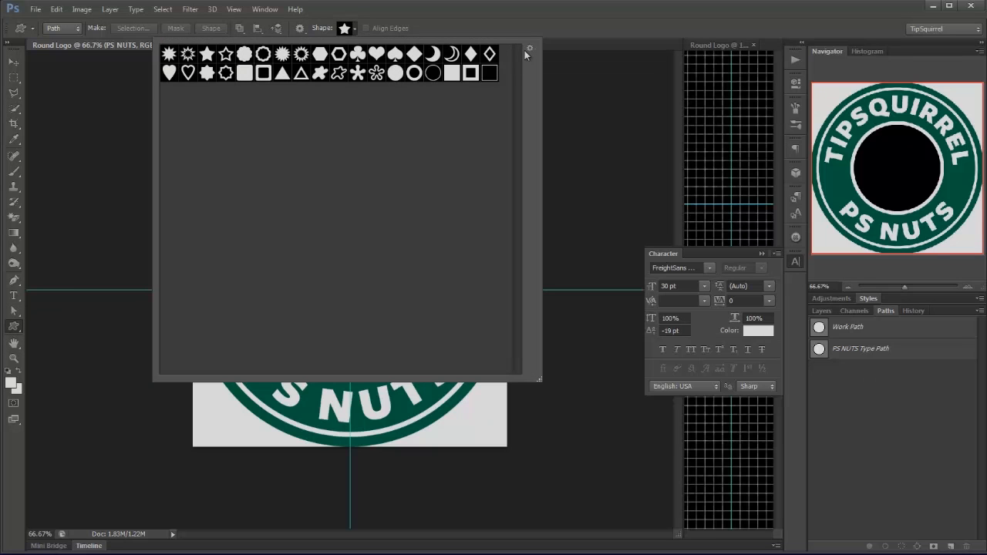
left_click(531, 47)
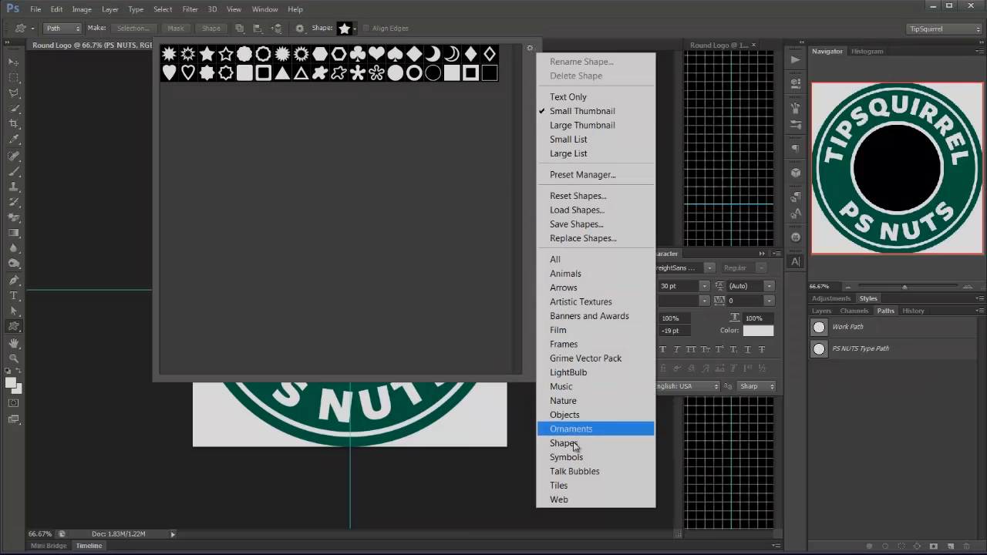
mouse_move(571, 429)
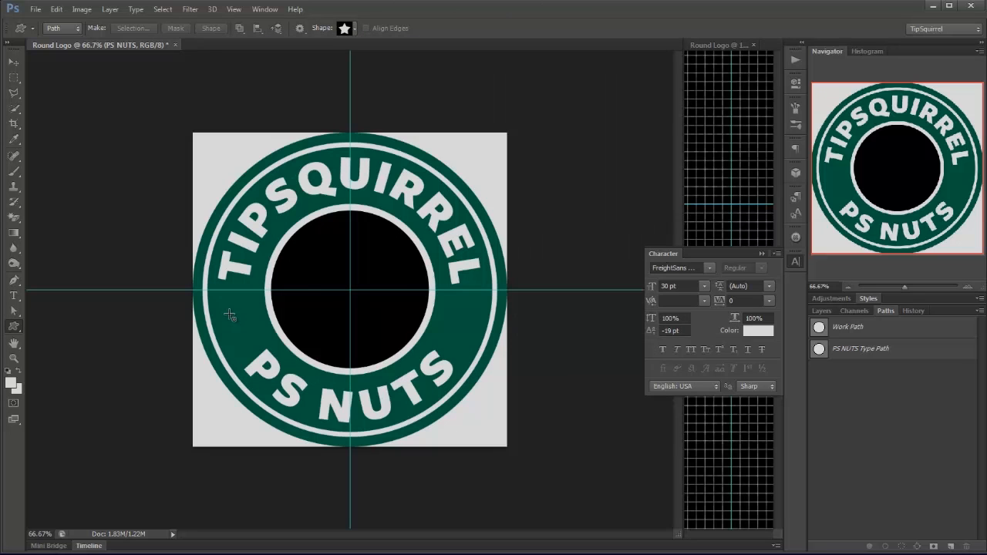
left_click_drag(228, 315, 259, 339)
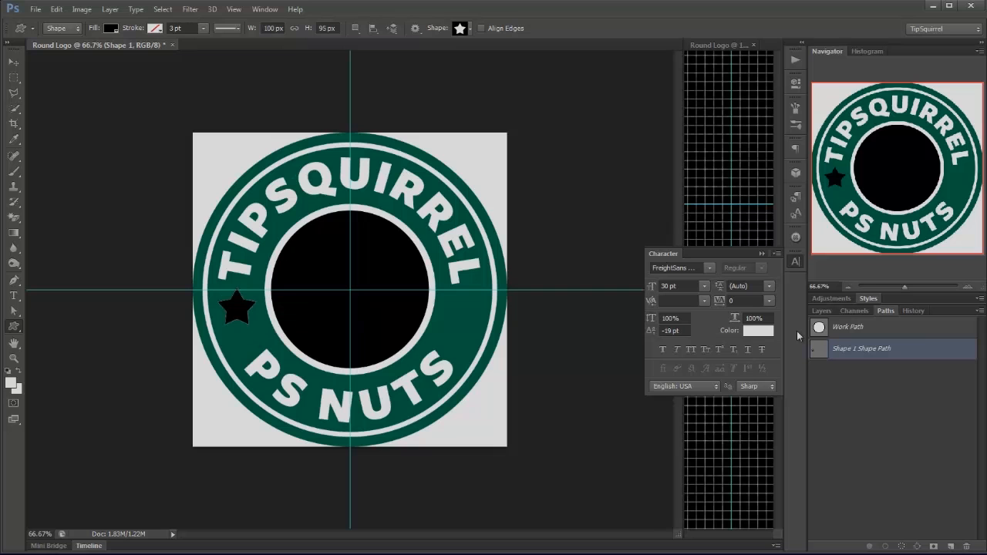
Set the star's fill to white and duplicate its layer with Ctrl+J for the right side
left_click(820, 311)
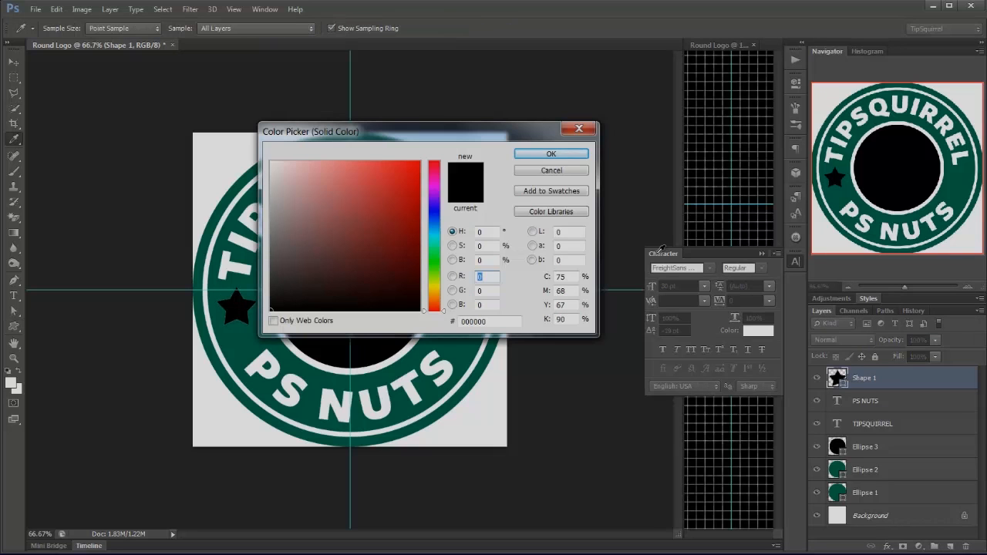
left_click(550, 154)
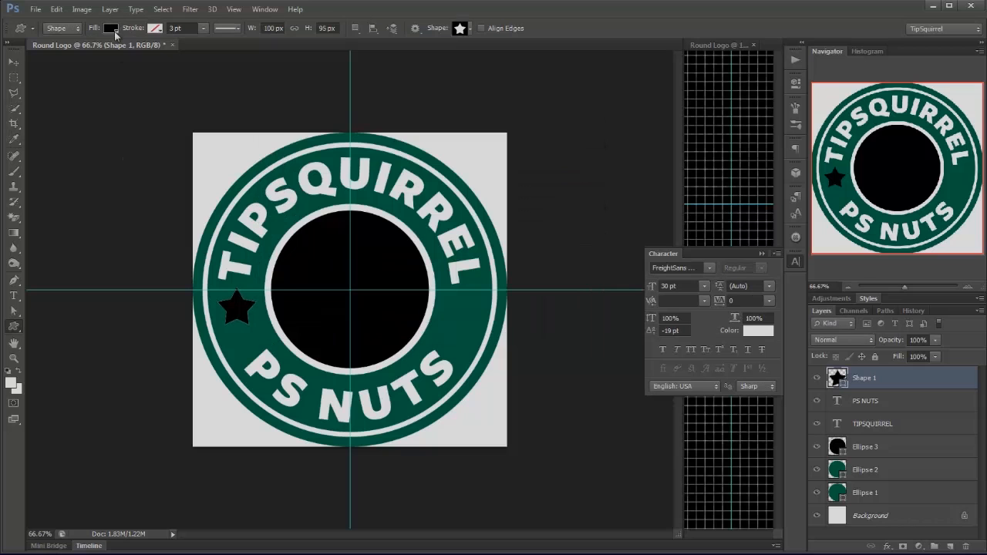
left_click(111, 28)
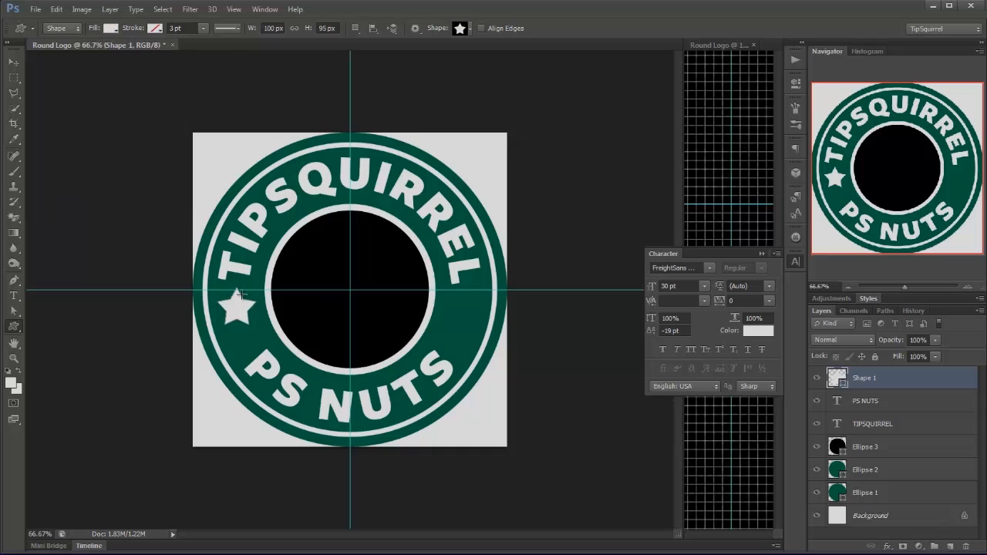
key("ctrl+j")
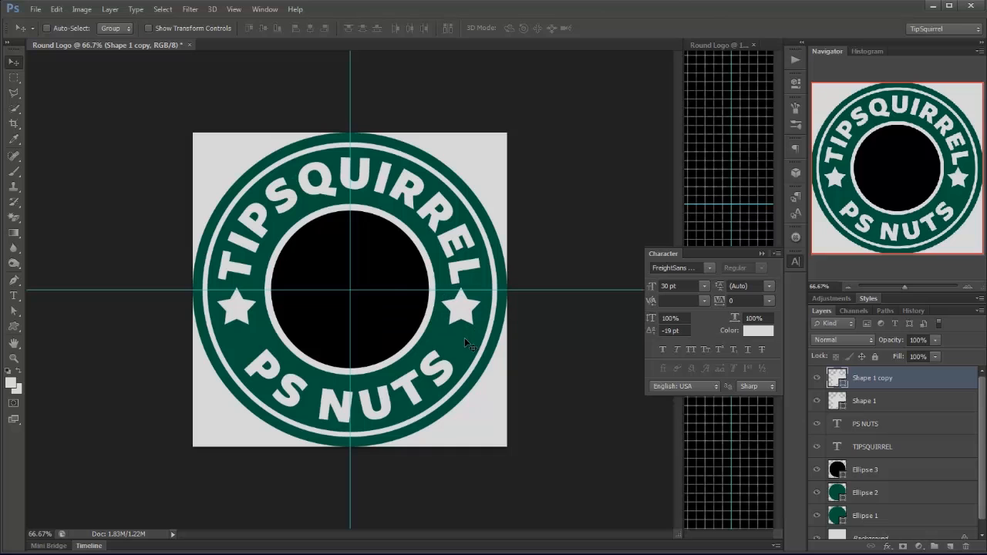
mouse_move(665, 432)
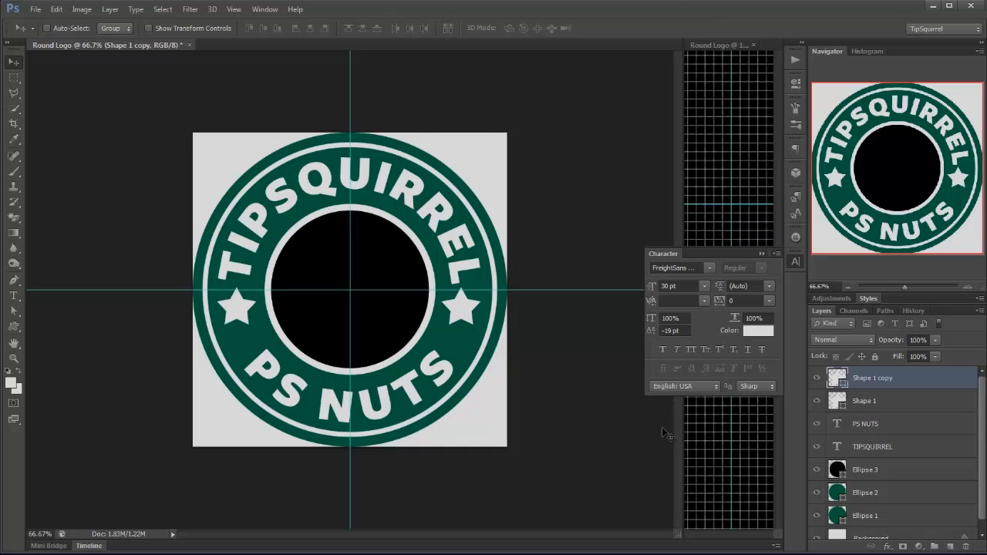
mouse_move(777, 378)
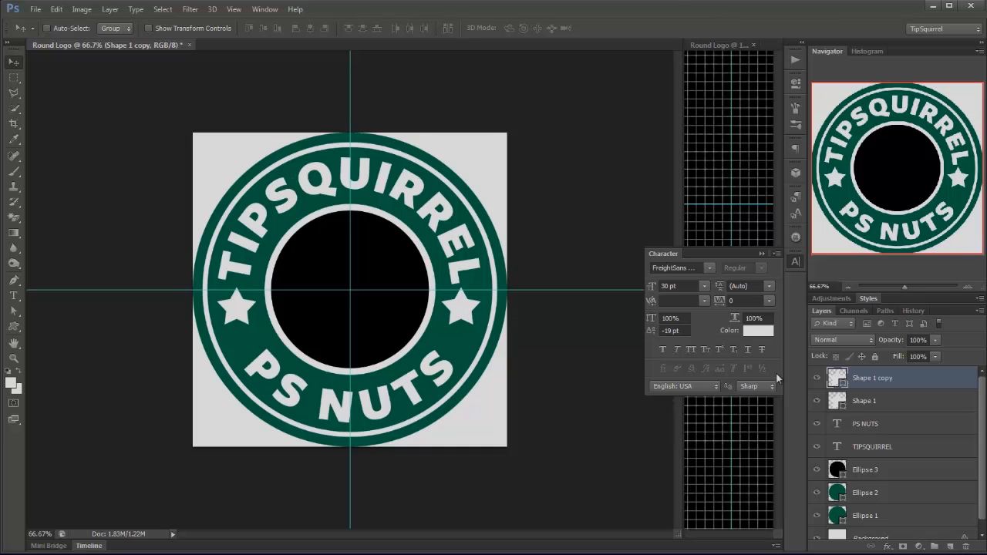
mouse_move(404, 336)
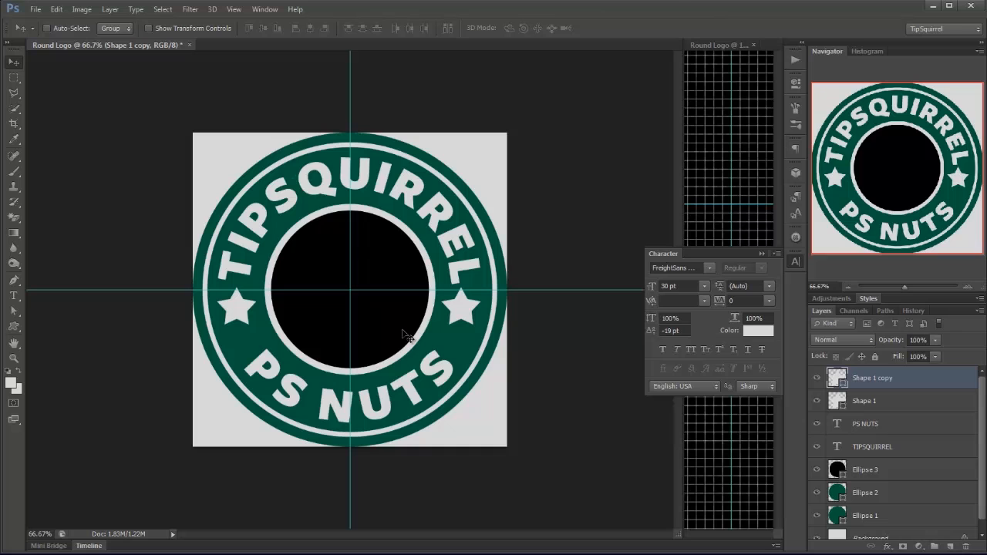
mouse_move(407, 336)
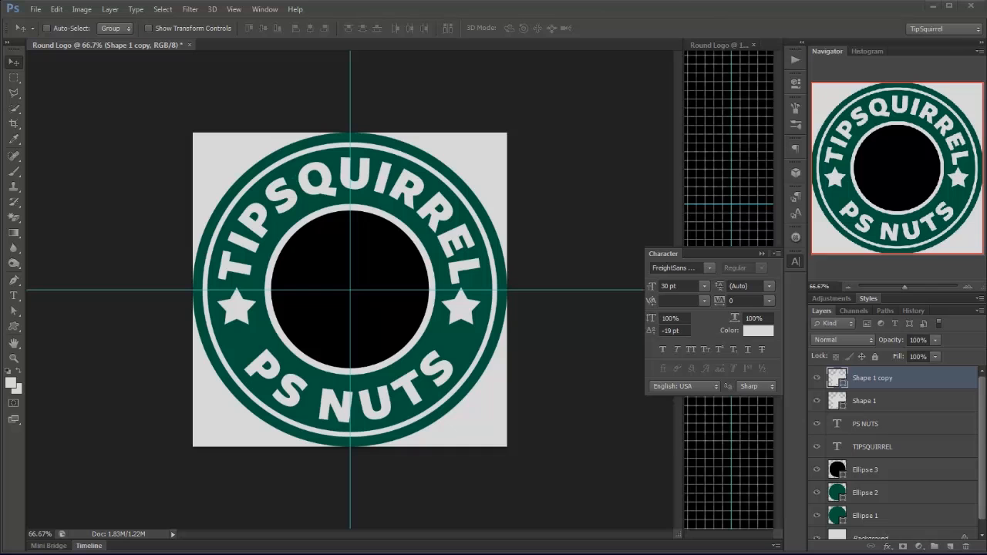
mouse_move(356, 296)
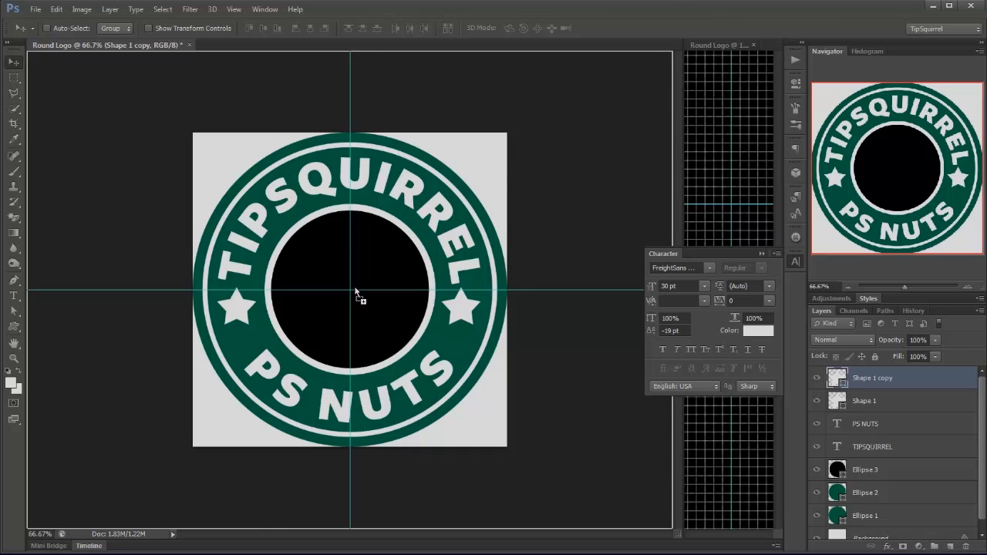
mouse_move(347, 302)
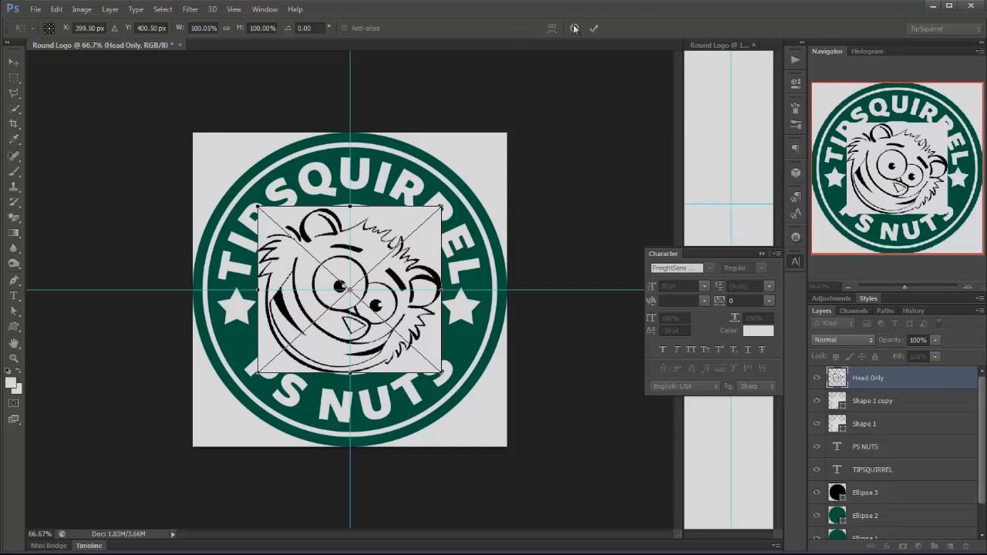
Commit the placed Head Only squirrel image centred over the black inner circle
left_click(594, 27)
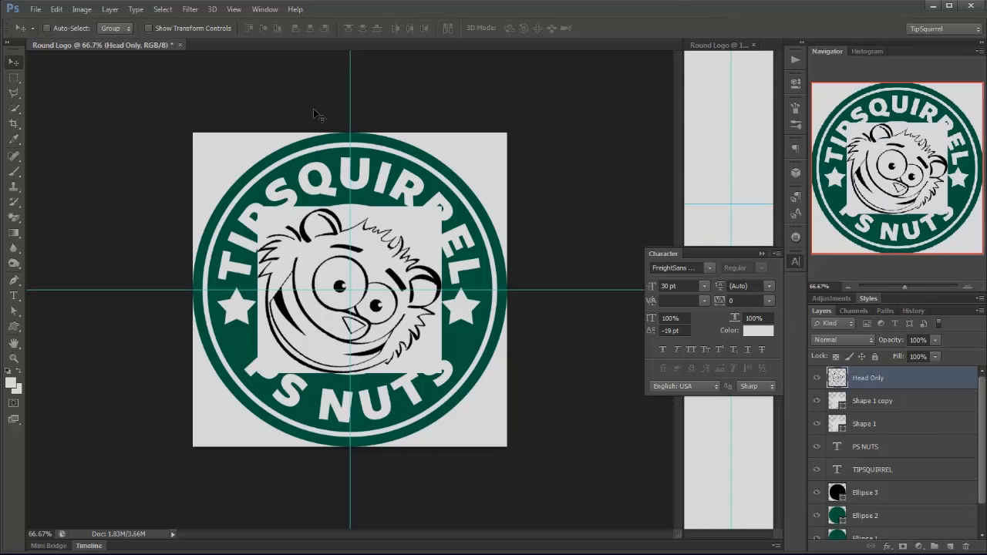
Invert the squirrel head layer and set its blend mode to Screen
left_click(80, 9)
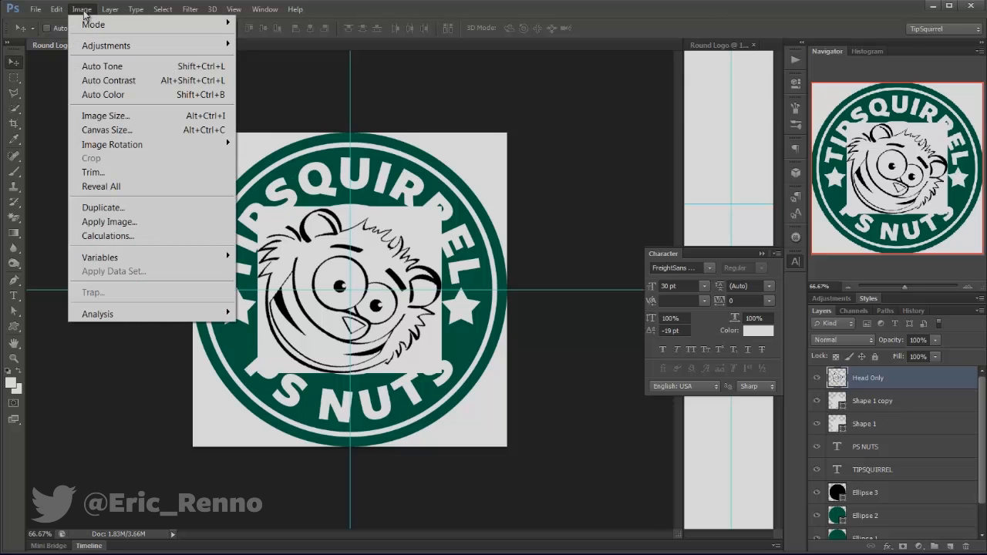
mouse_move(105, 45)
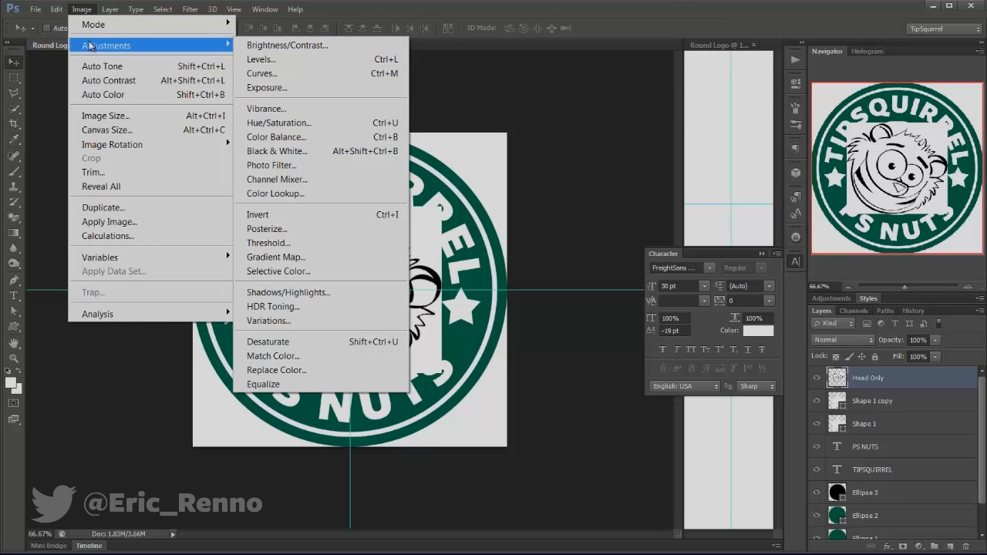
mouse_move(289, 165)
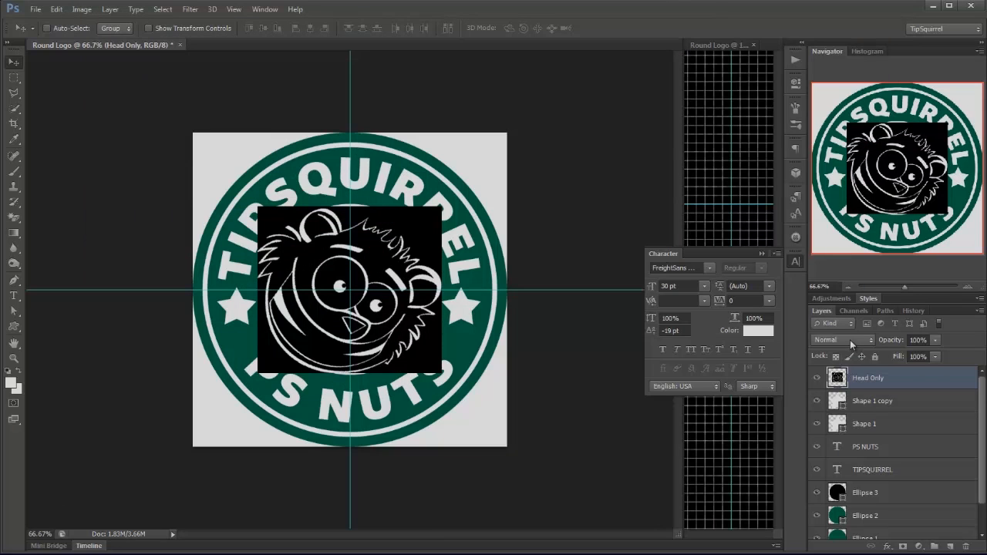
left_click(841, 340)
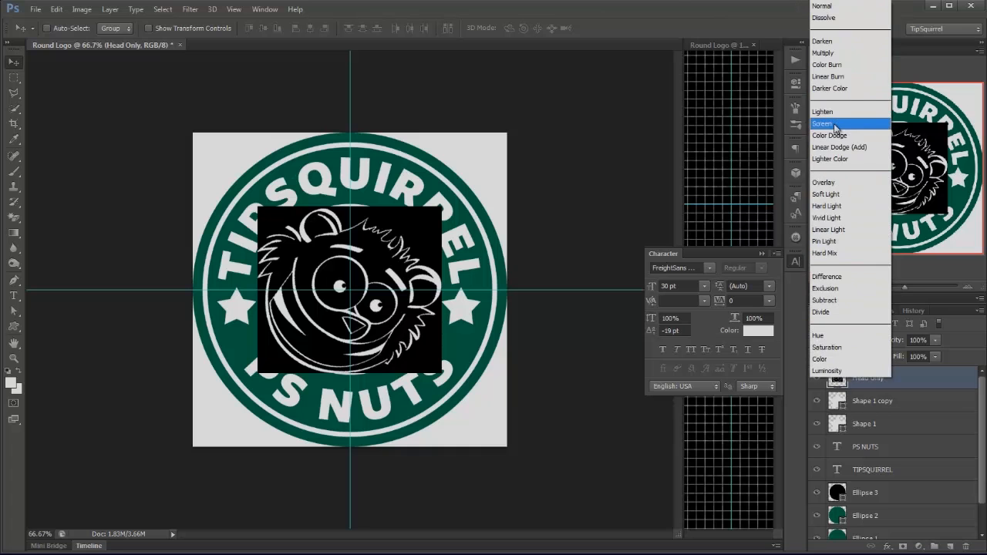
left_click(823, 124)
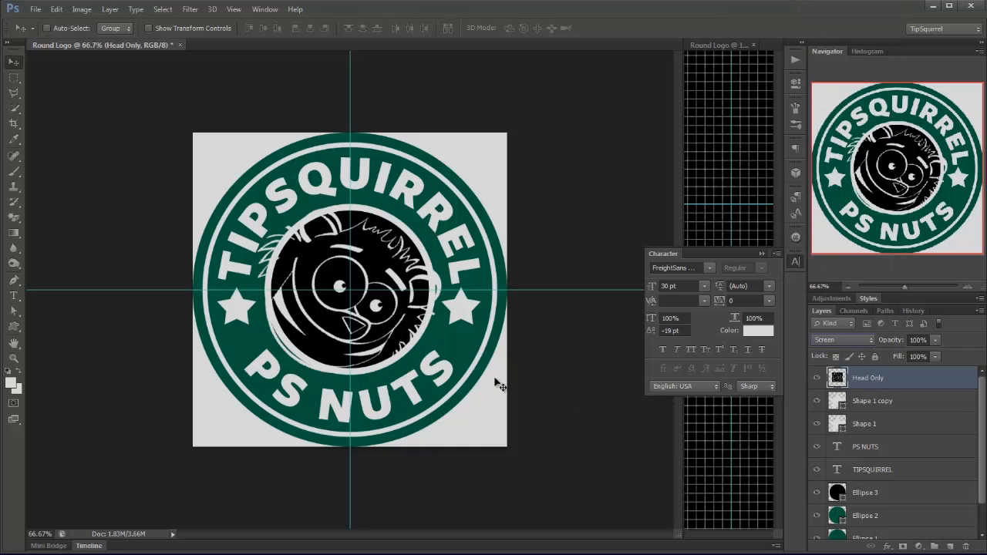
mouse_move(453, 302)
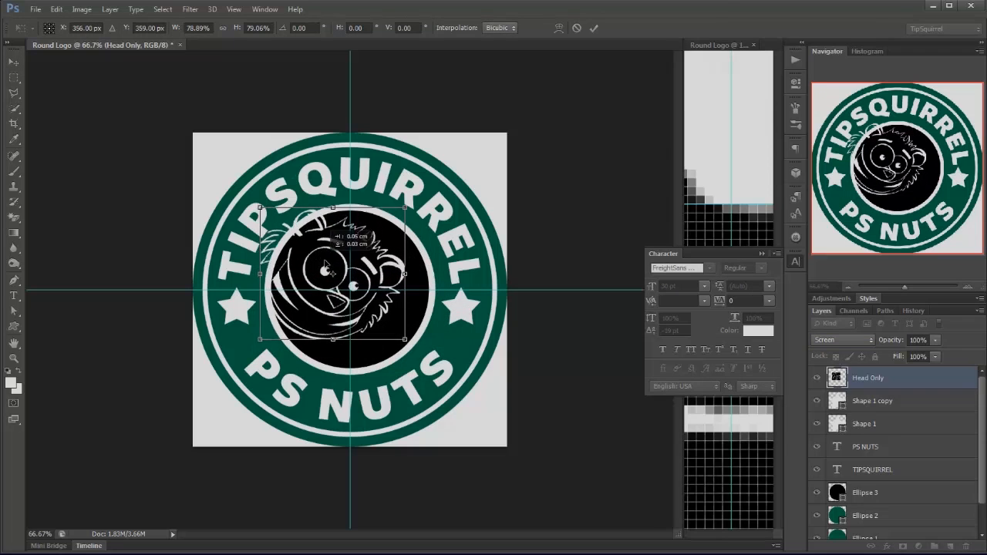
Scale the squirrel head down to about 79% and clear all guides
left_click_drag(331, 285, 351, 290)
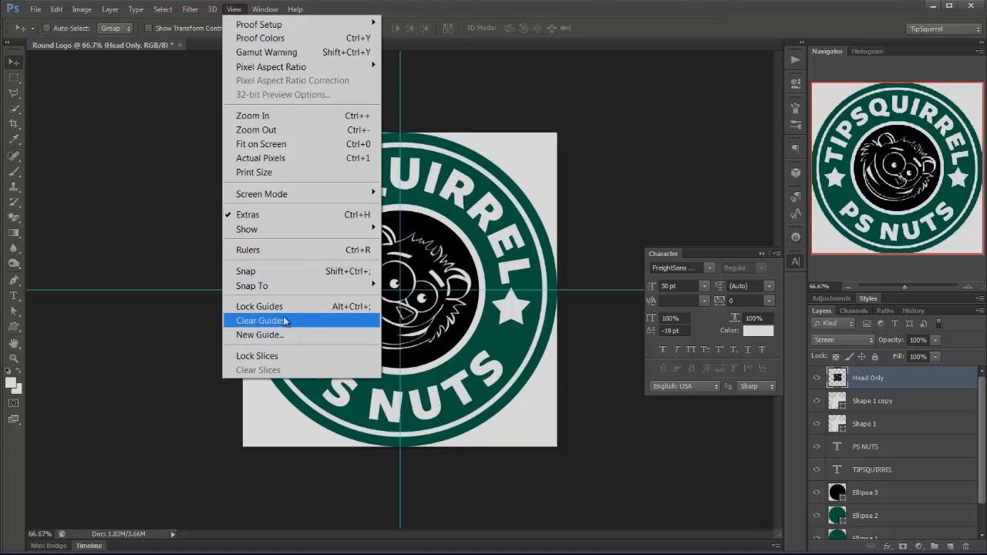
left_click(260, 319)
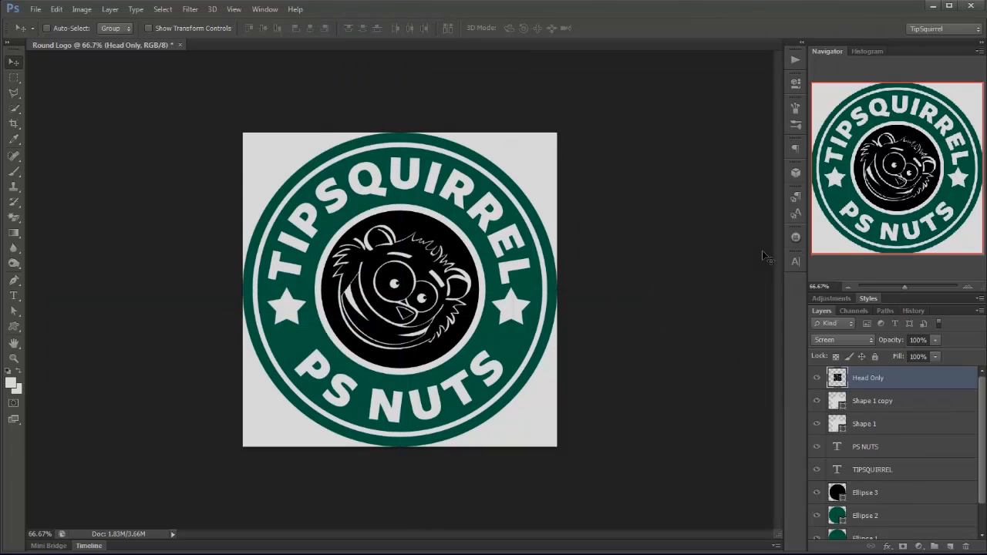